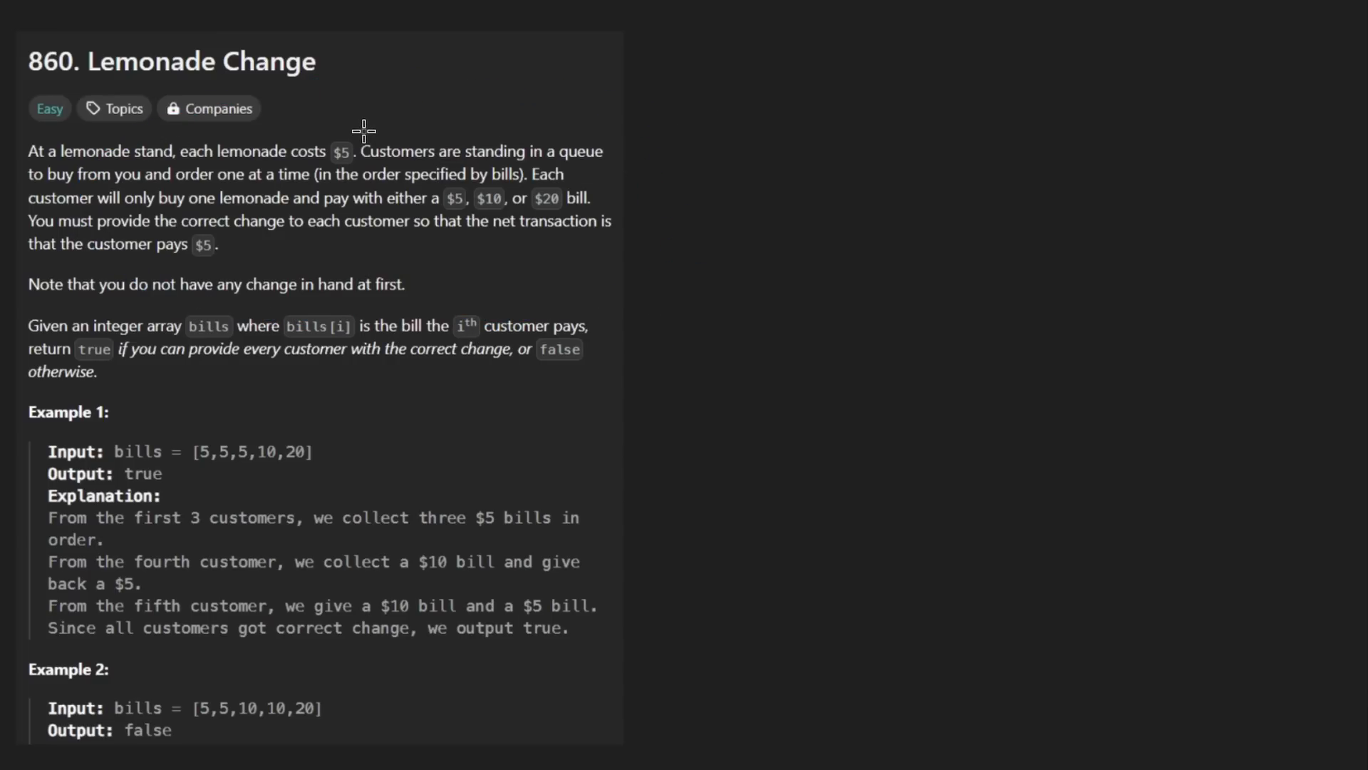
{"action": "mouse_move", "coordinate": [975, 148]}
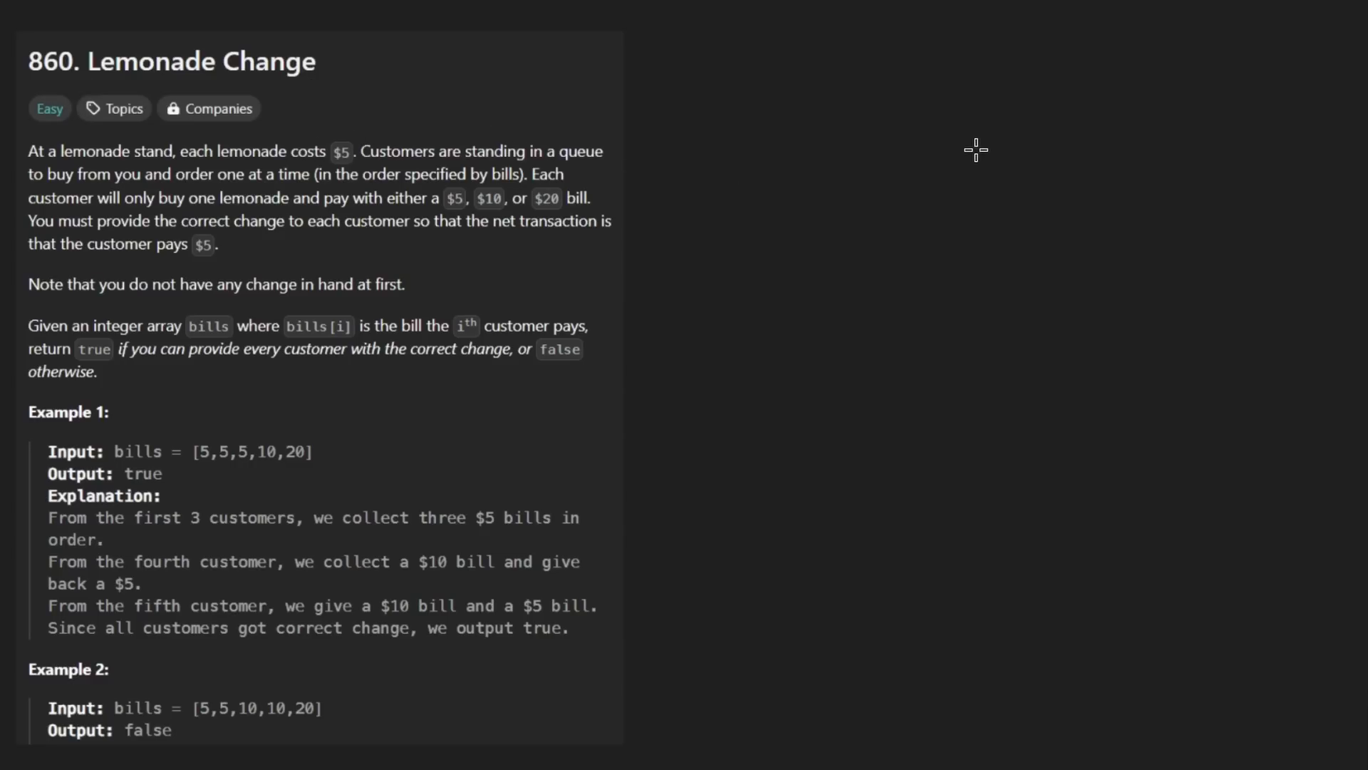
{"action": "mouse_move", "coordinate": [1097, 122]}
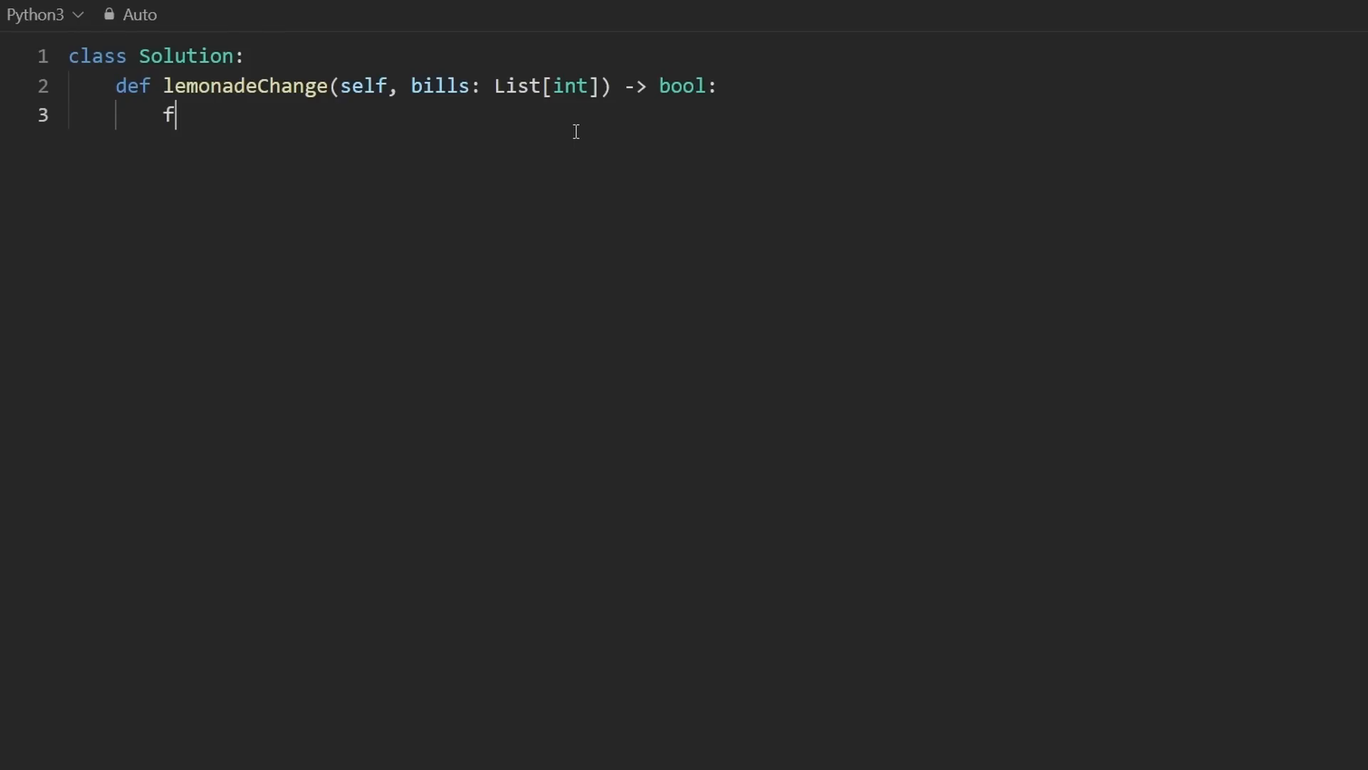
Initialise five, ten = 0, 0 and loop over bills counting fives and tens
{"action": "type", "text": "ive, ten"}
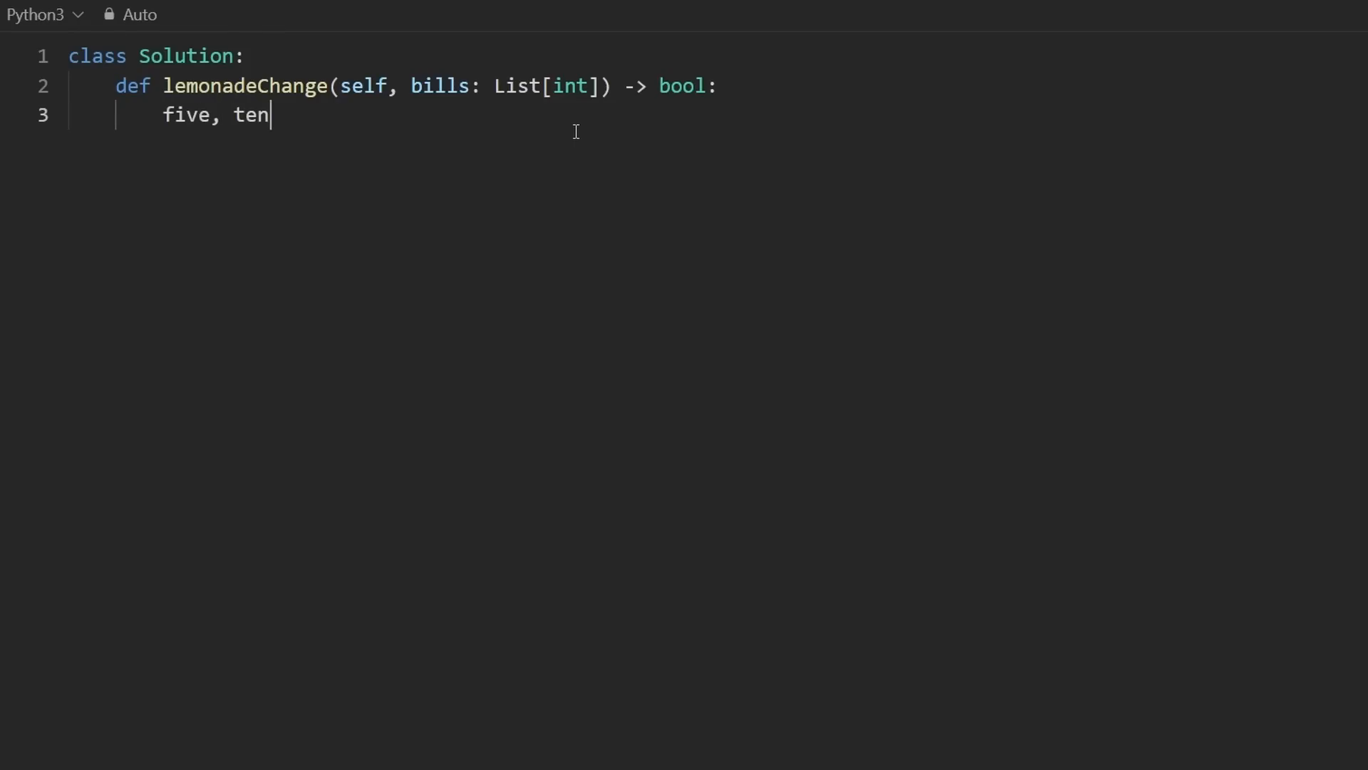
{"action": "type", "text": "= 0,."}
{"action": "type", "text": "fo"}
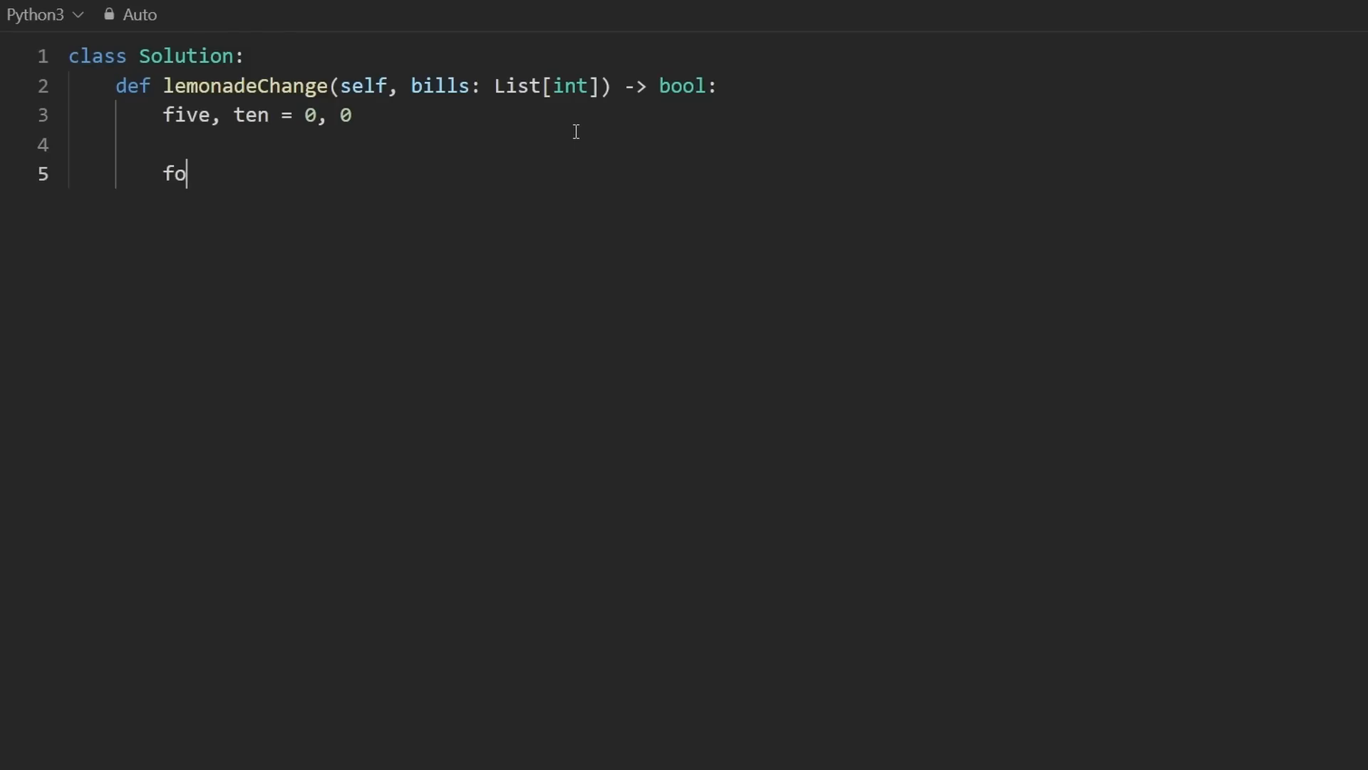
{"action": "type", "text": "r"}
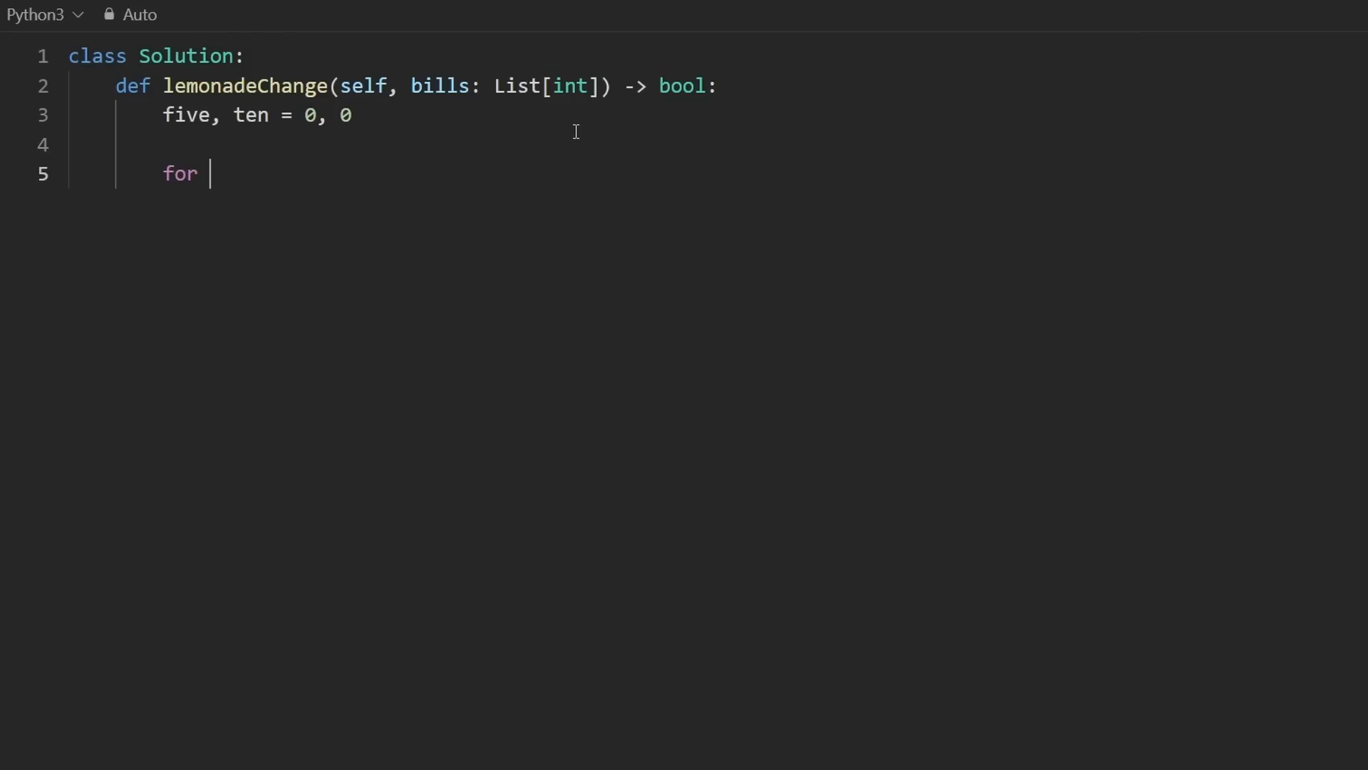
{"action": "type", "text": "b in bills:"}
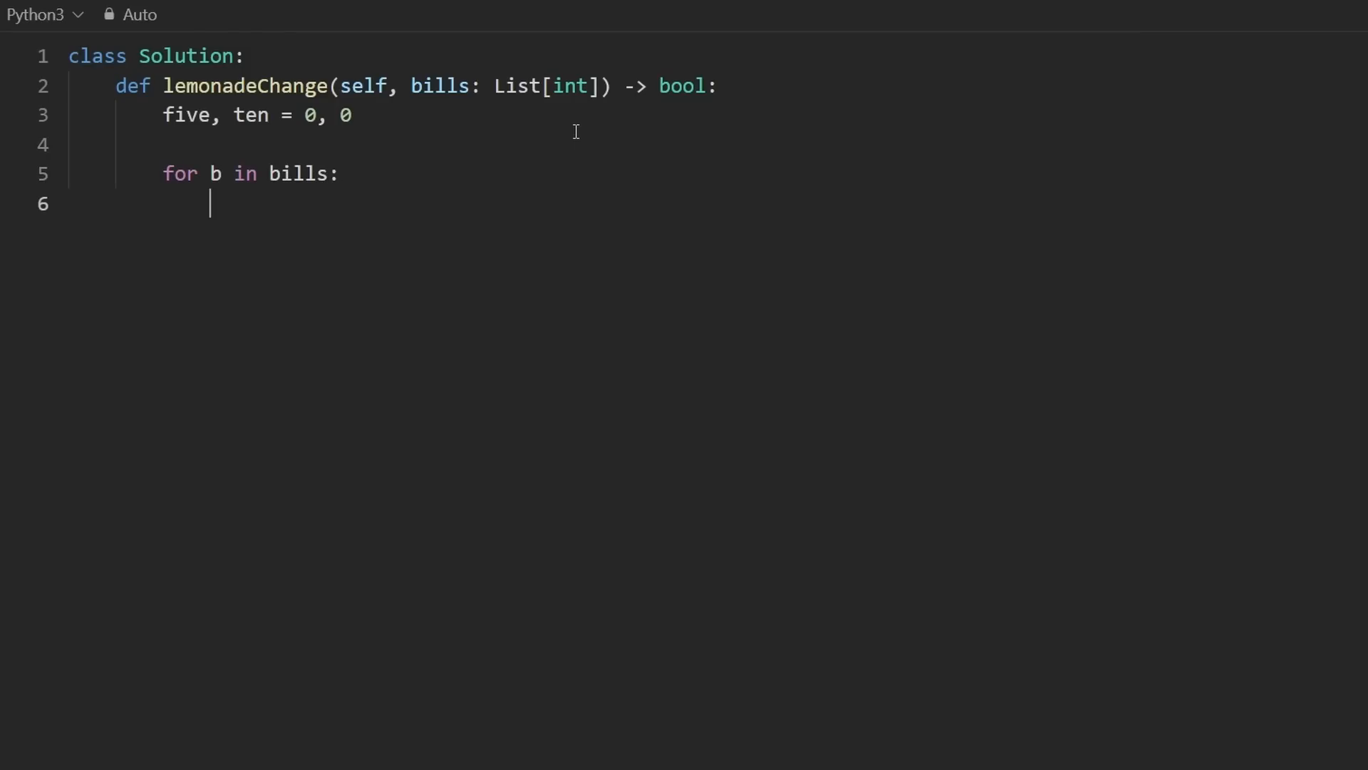
{"action": "type", "text": "if b == 5:"}
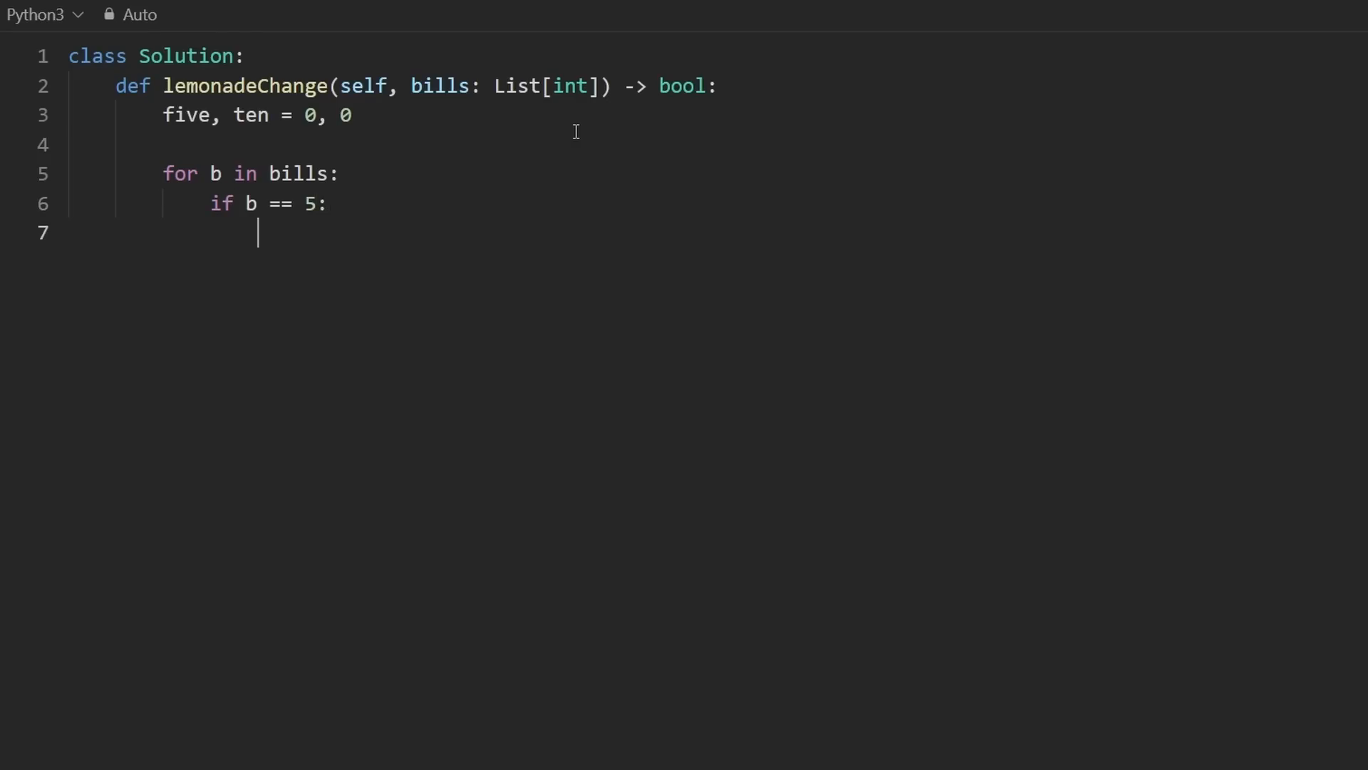
{"action": "type", "text": "five += 1"}
{"action": "type", "text": "if"}
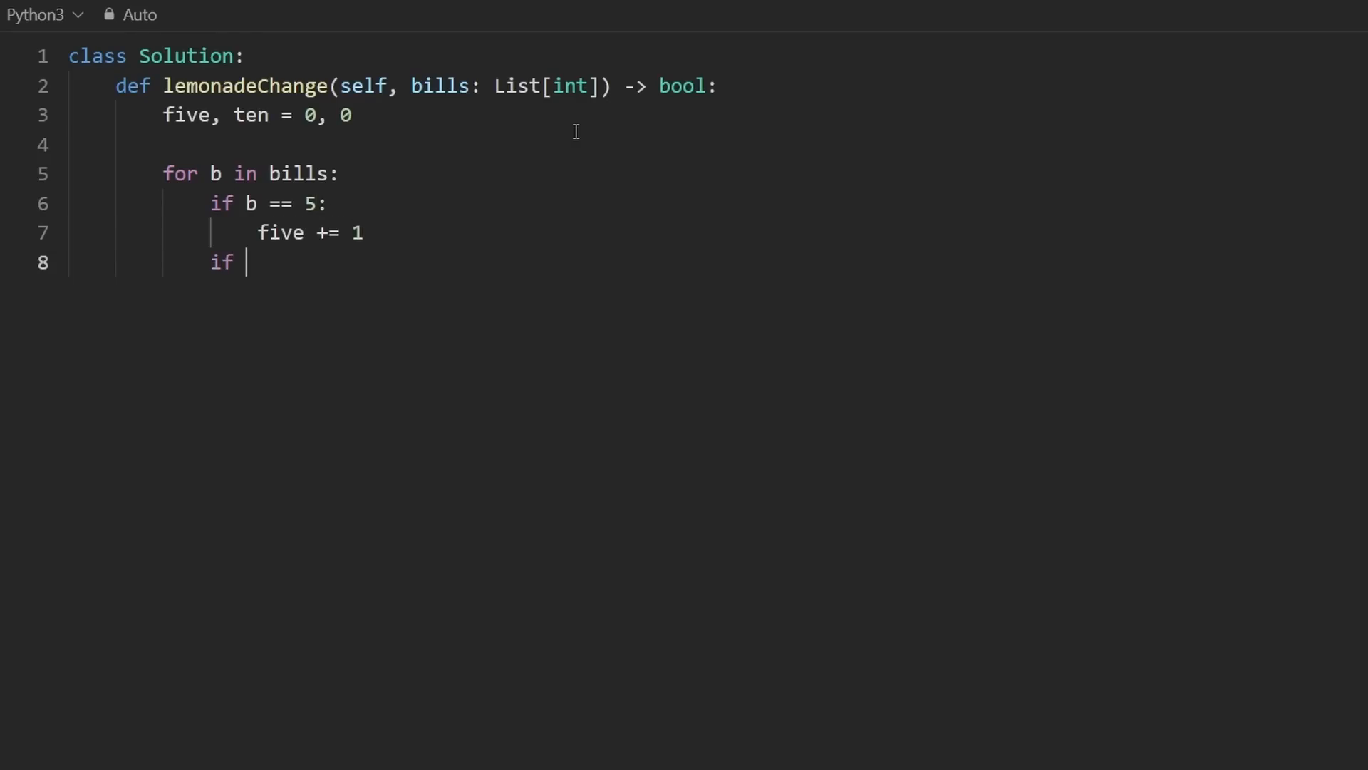
{"action": "type", "text": "b == 10:"}
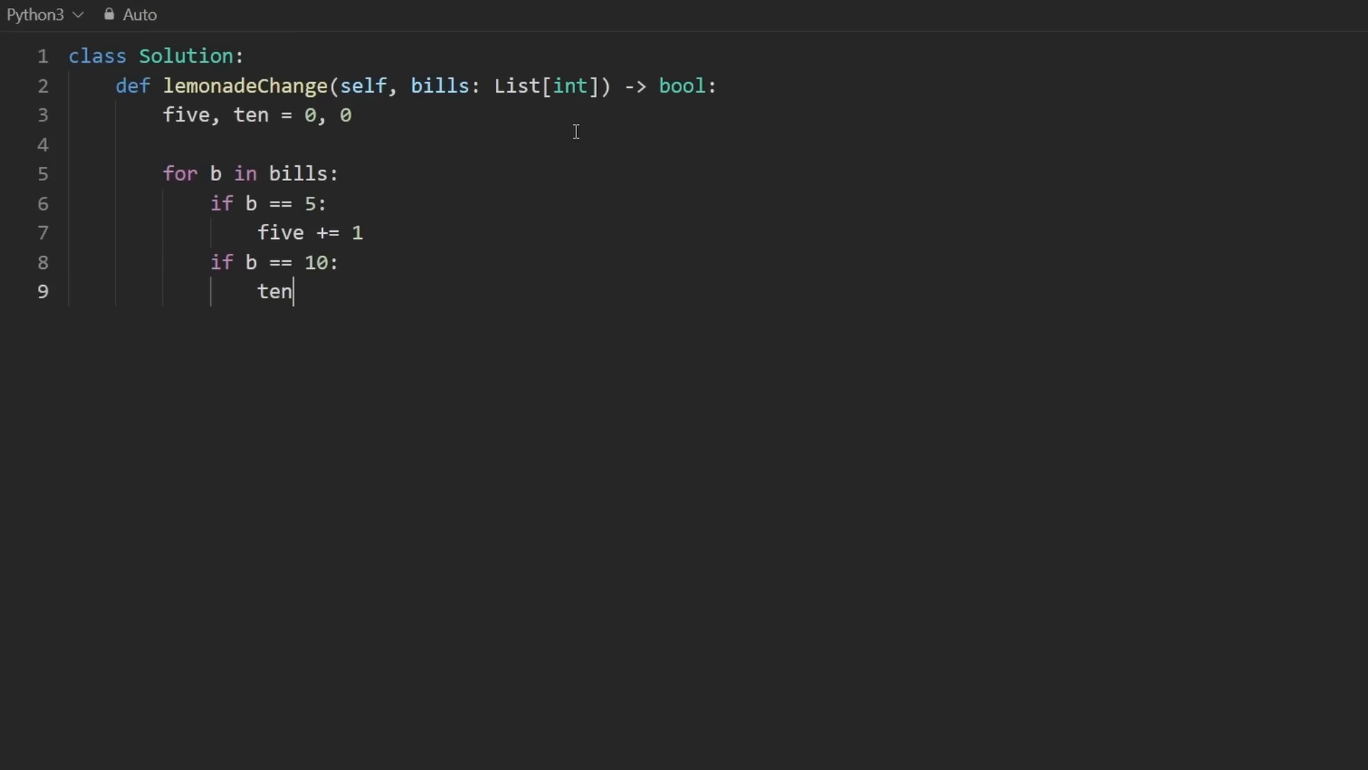
{"action": "type", "text": "+= 1"}
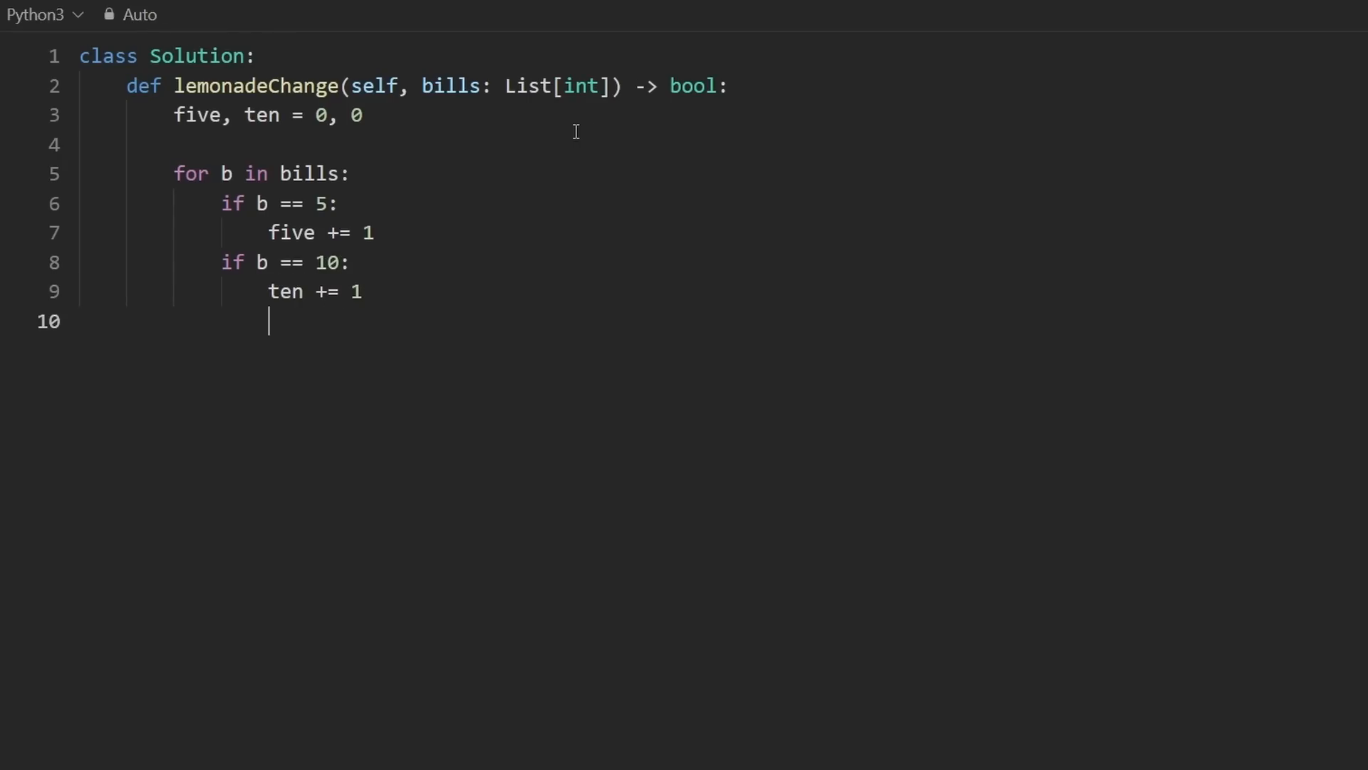
{"action": "type", "text": "if b == 20"}
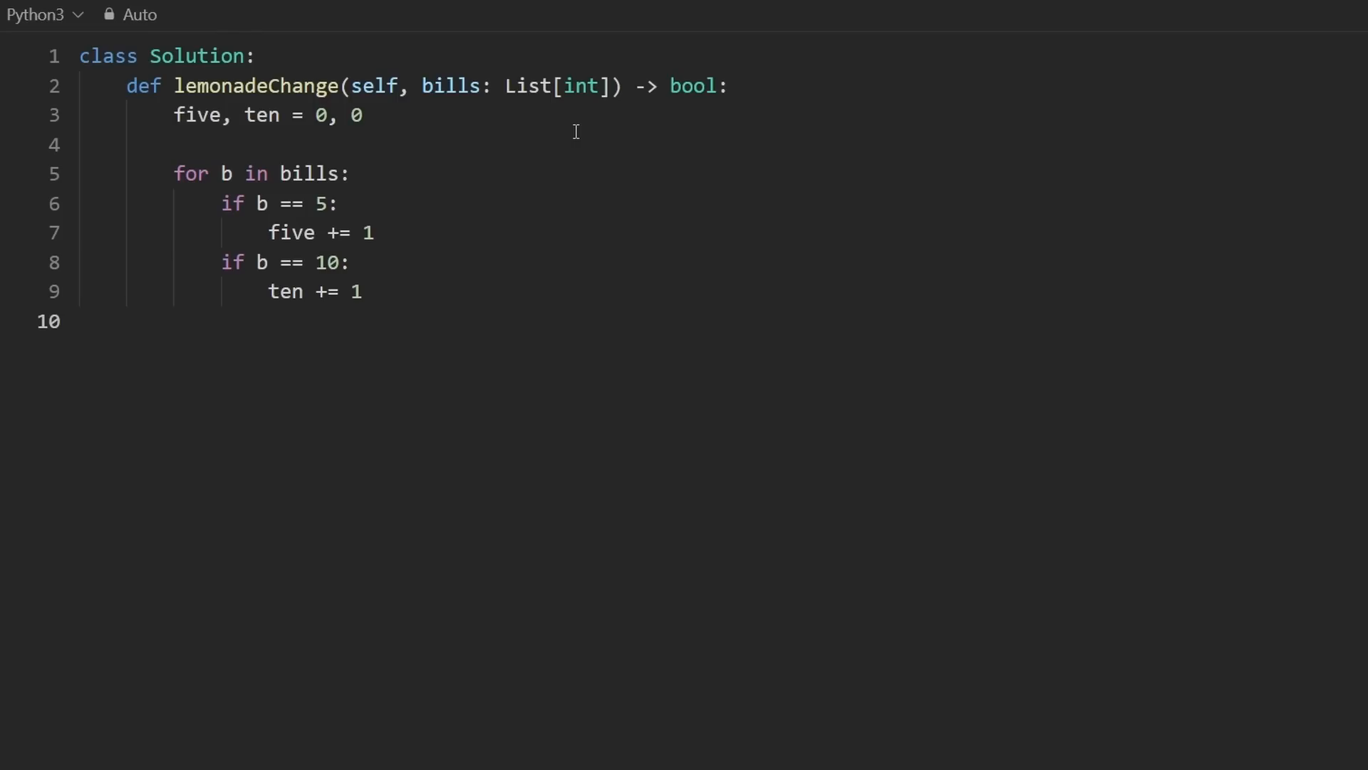
{"action": "key", "text": "Return"}
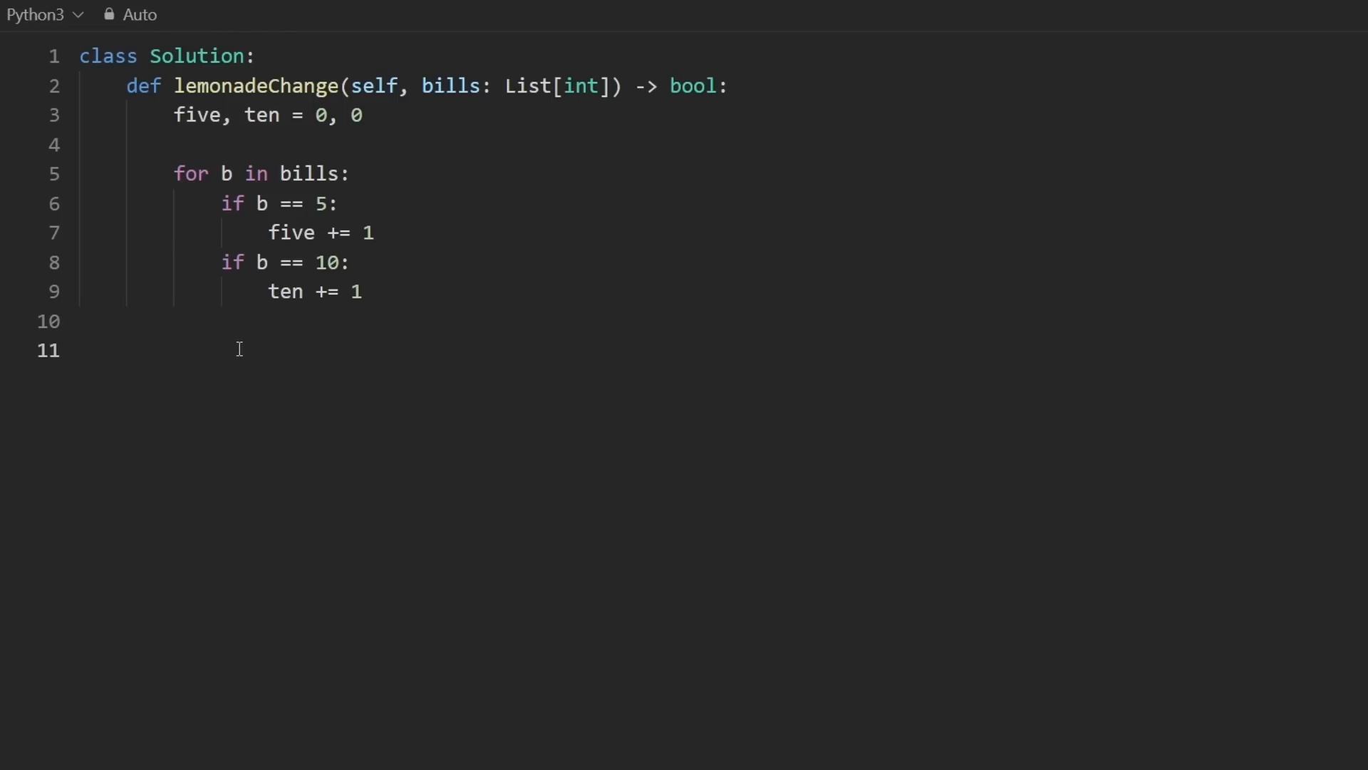
Compute change = b - 5 and add the if change == 5 and elif change == 15 branches
{"action": "type", "text": "c"}
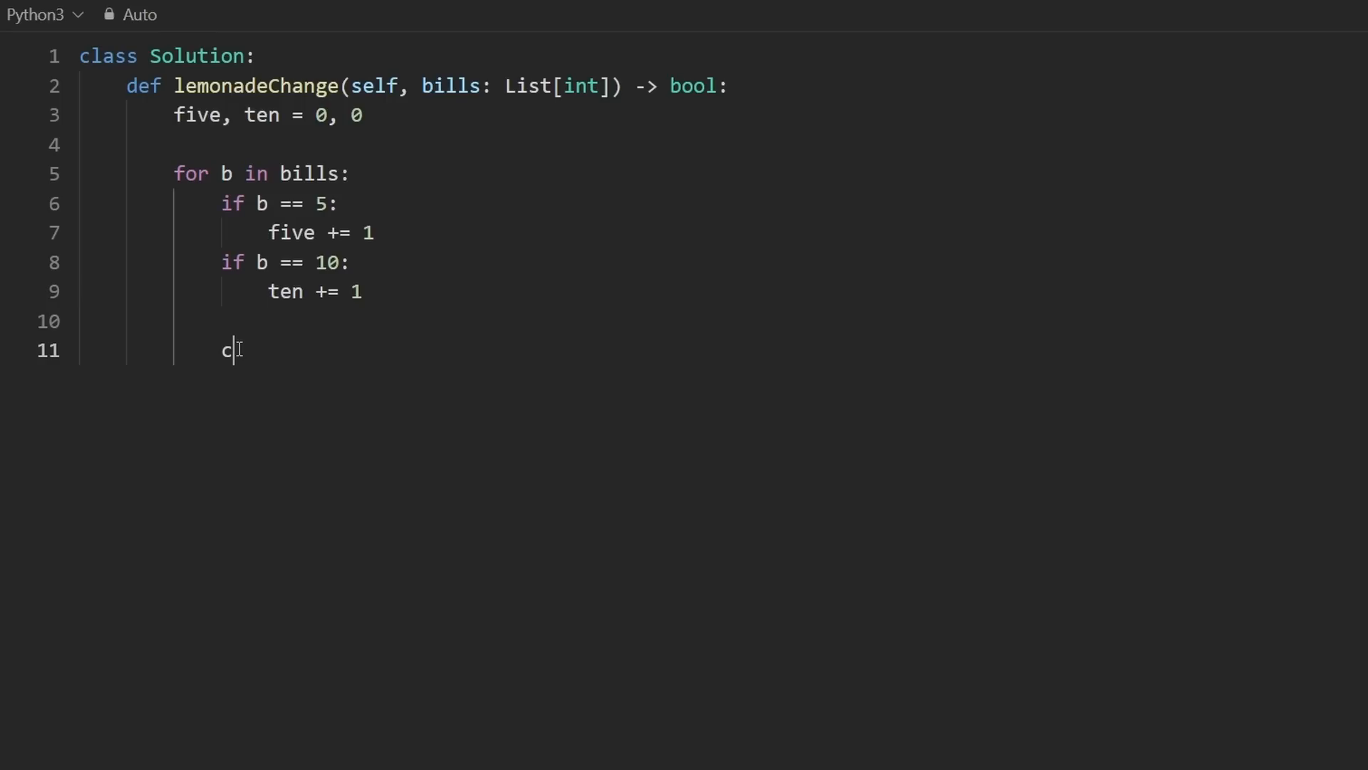
{"action": "type", "text": "hange"}
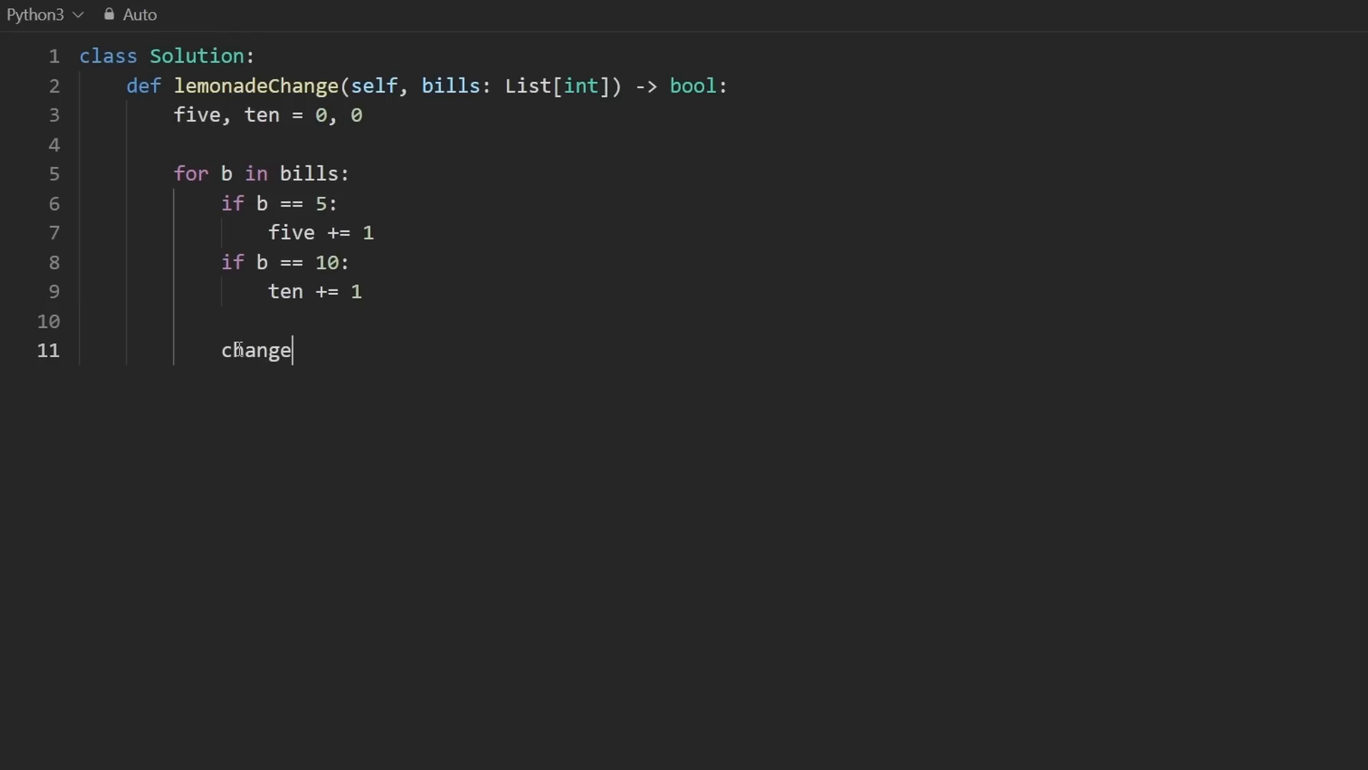
{"action": "type", "text": "="}
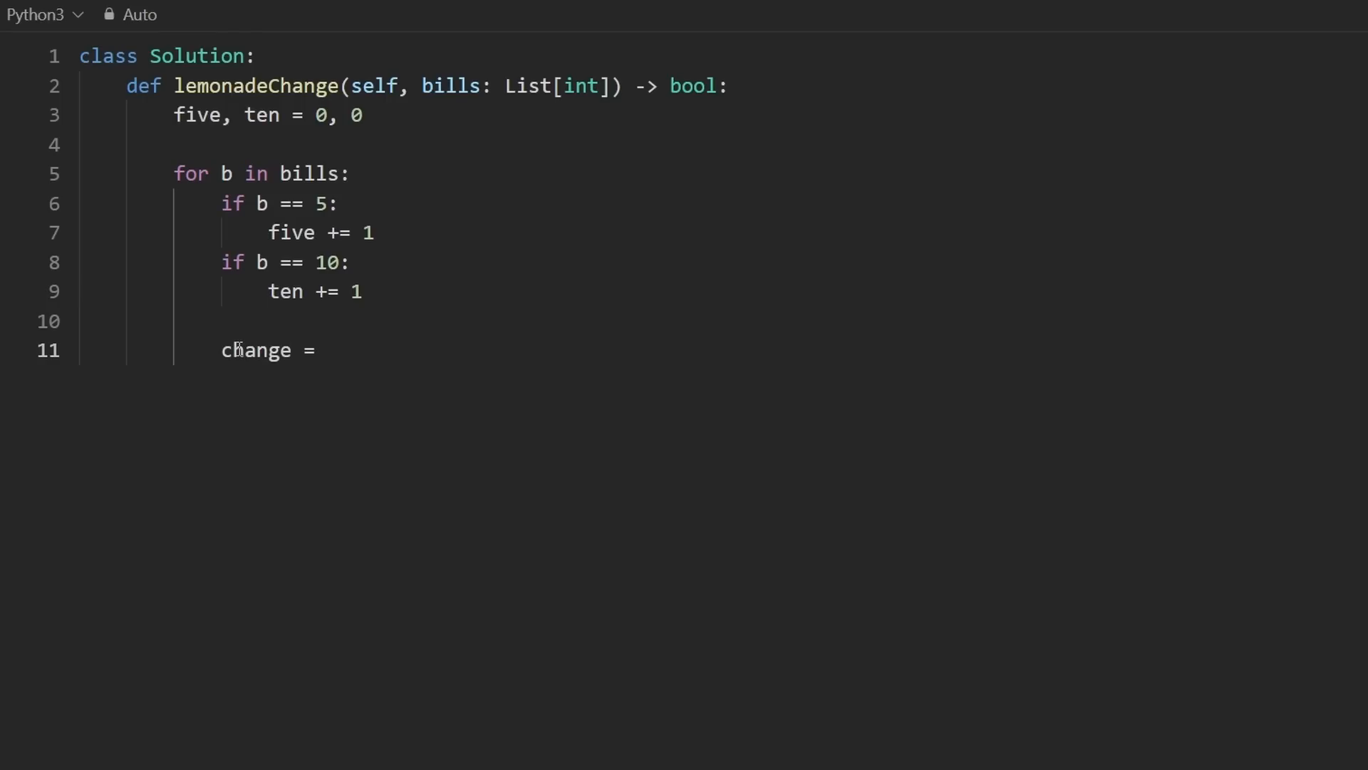
{"action": "type", "text": "b"}
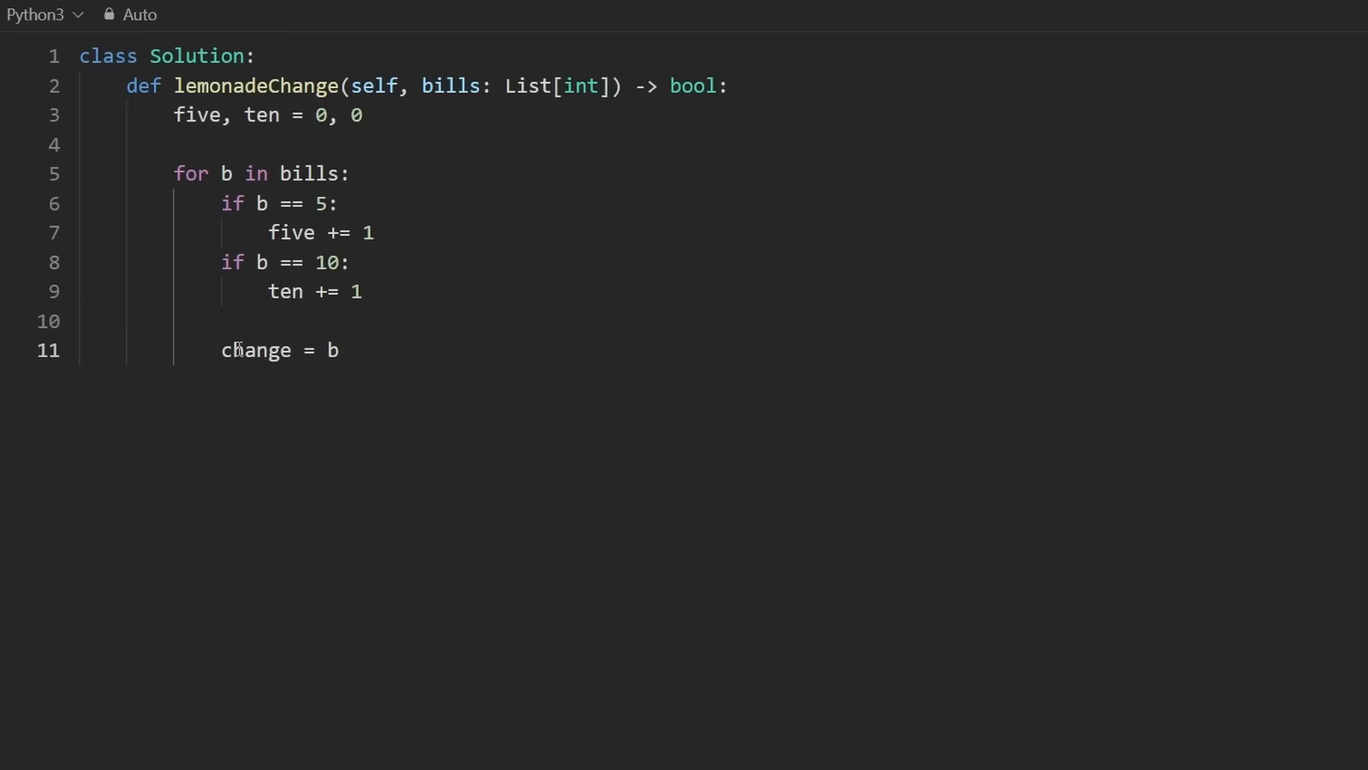
{"action": "double_click", "coordinate": [451, 85]}
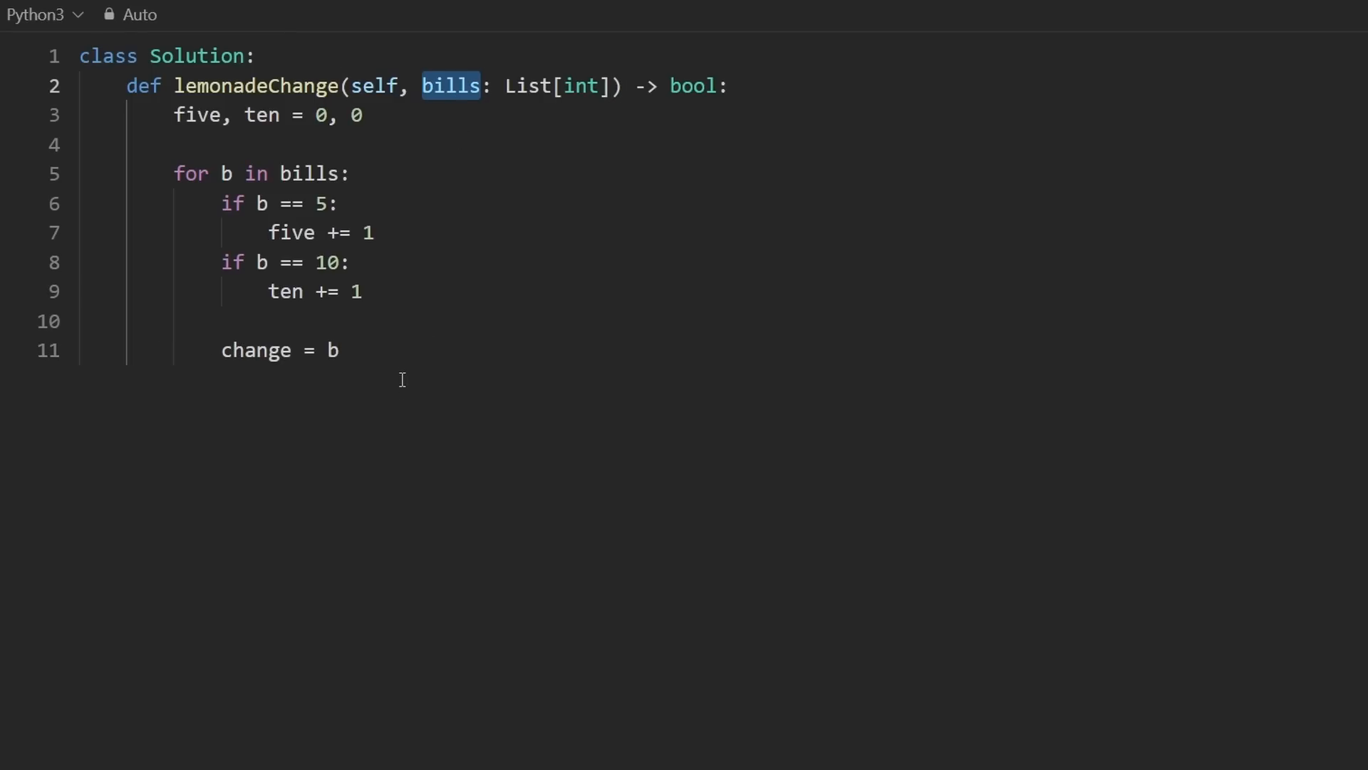
{"action": "type", "text": "-"}
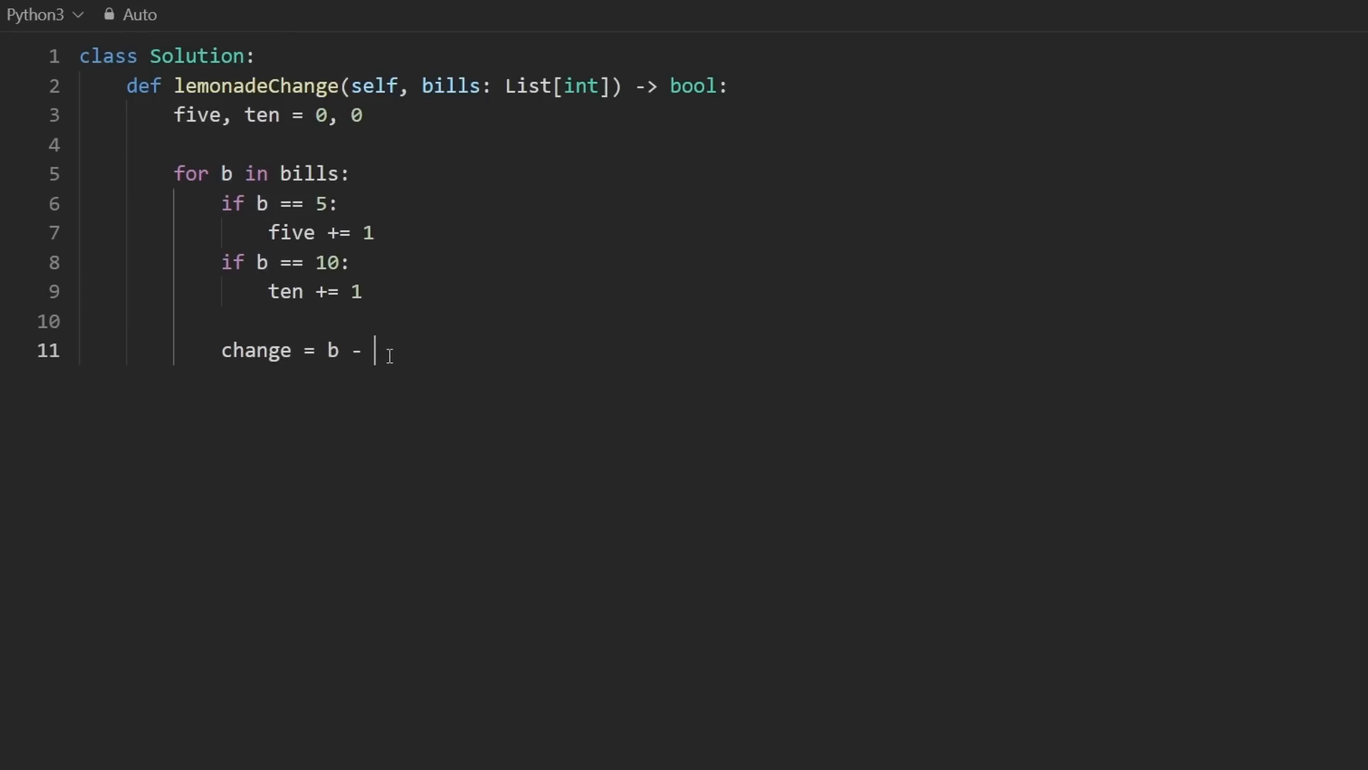
{"action": "type", "text": "5"}
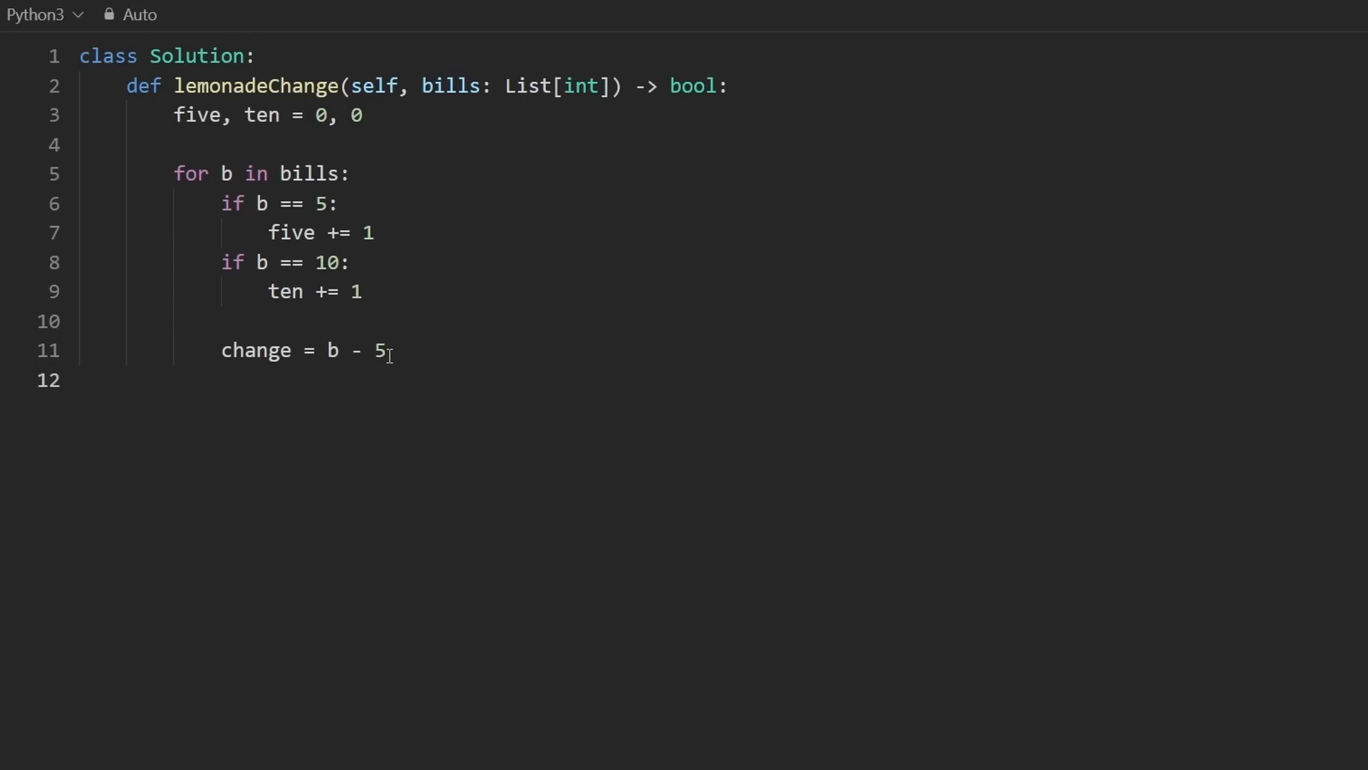
{"action": "type", "text": "if"}
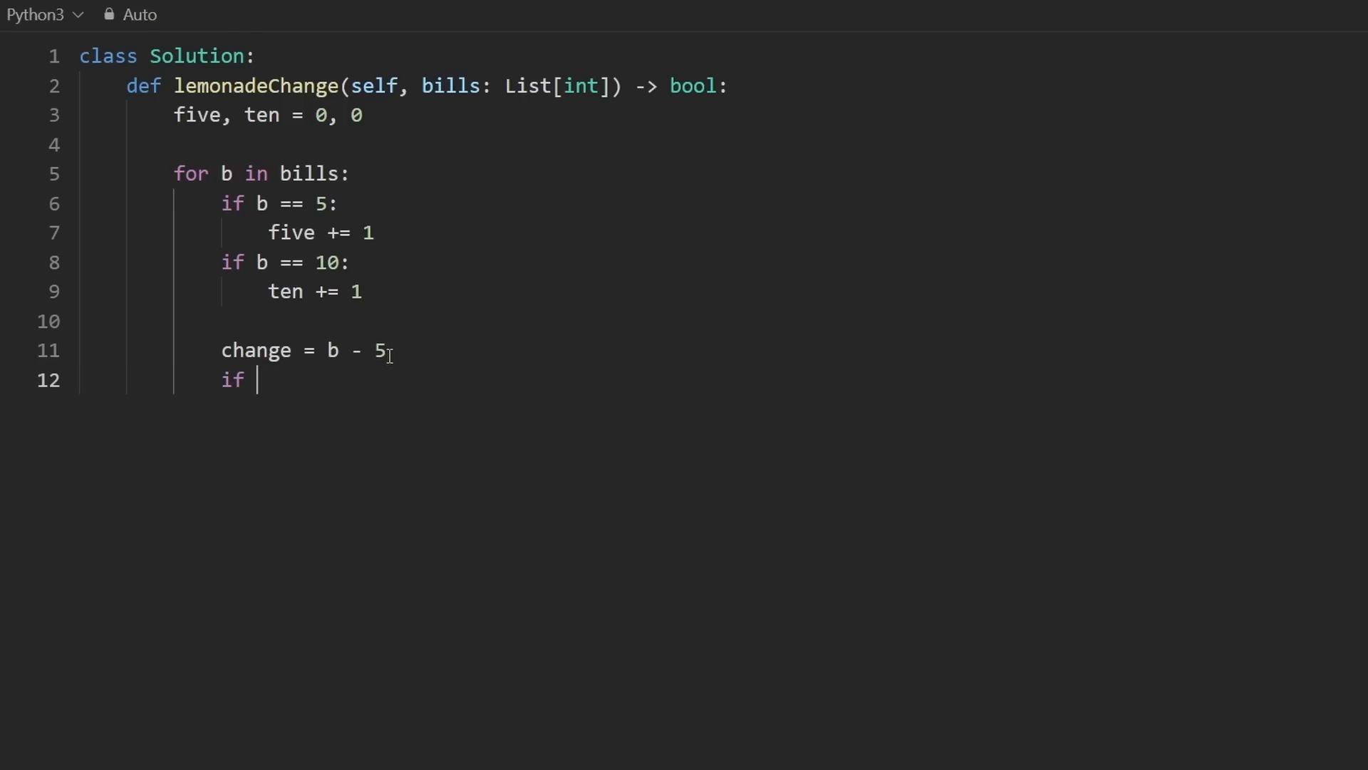
{"action": "type", "text": "change ="}
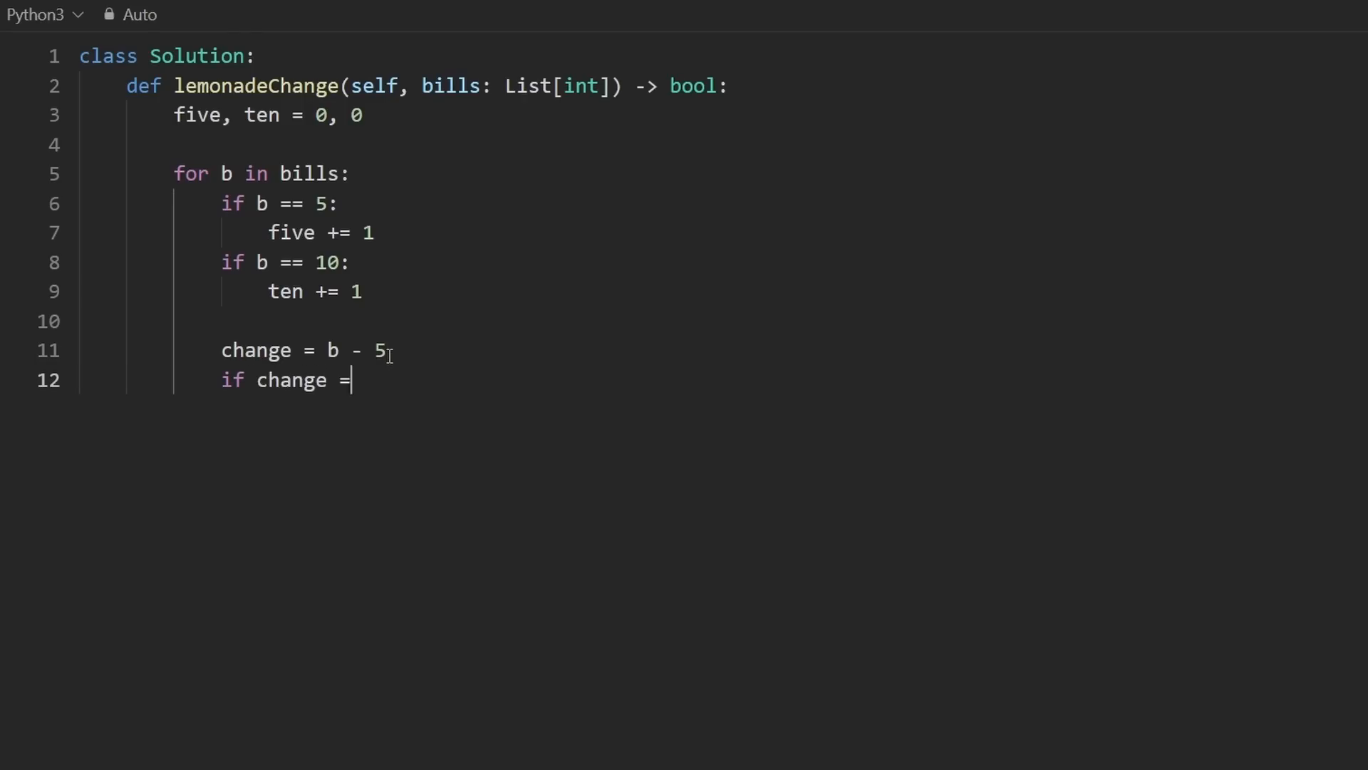
{"action": "type", "text": "= 5:"}
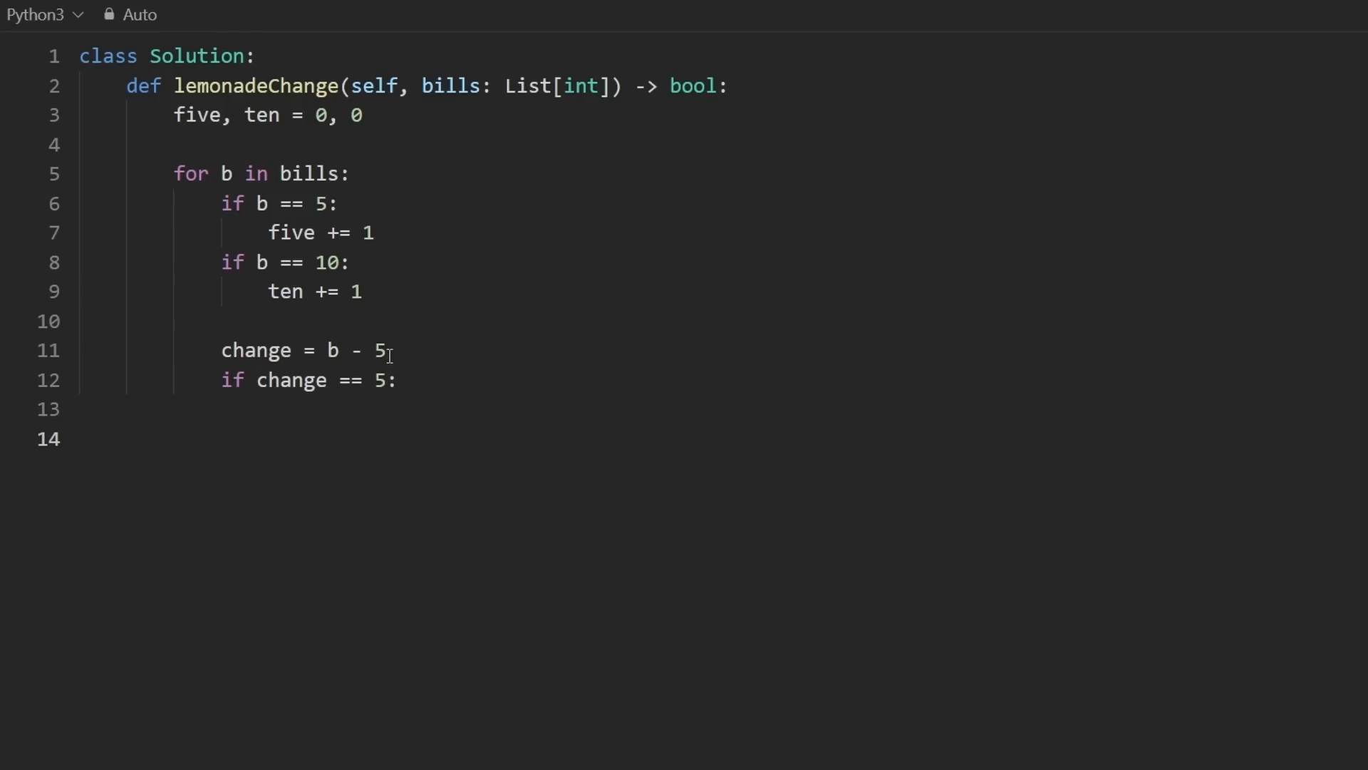
{"action": "type", "text": "el"}
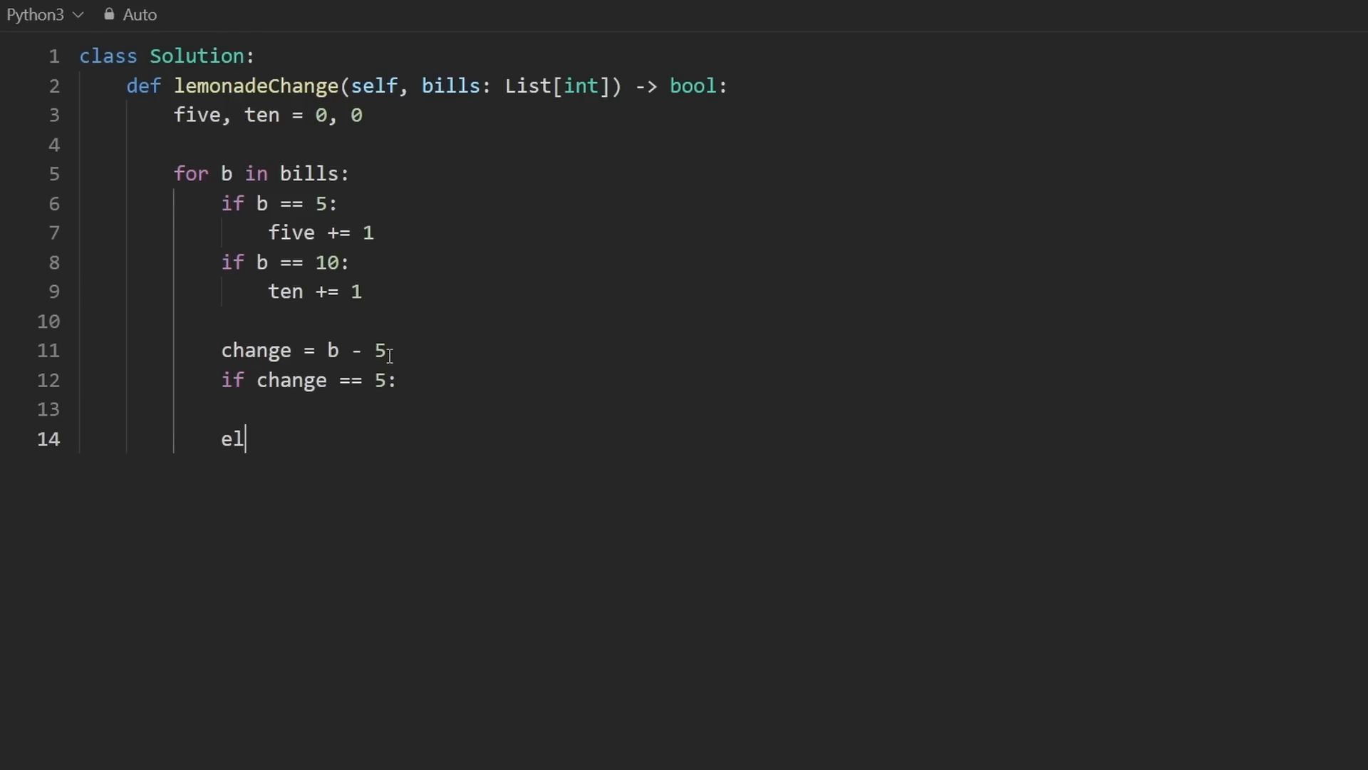
{"action": "type", "text": "if"}
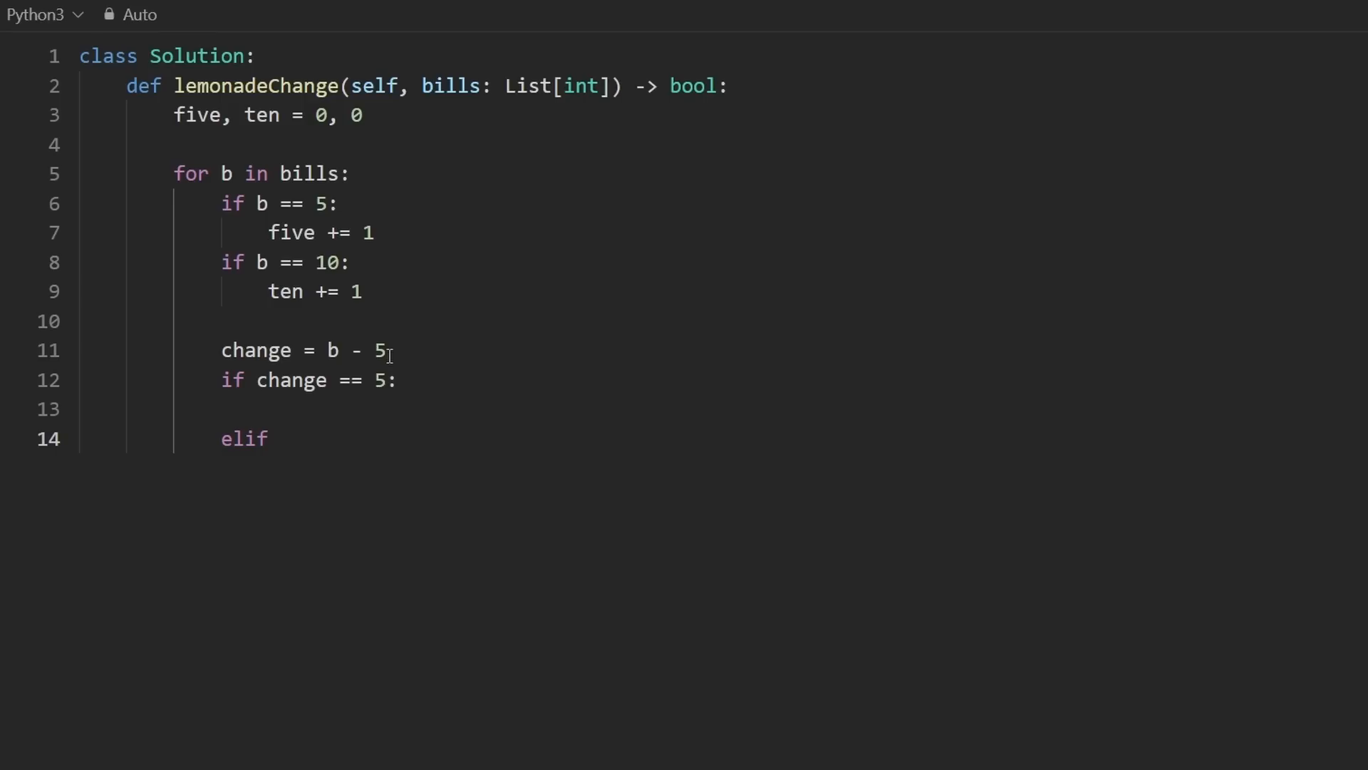
{"action": "type", "text": "change"}
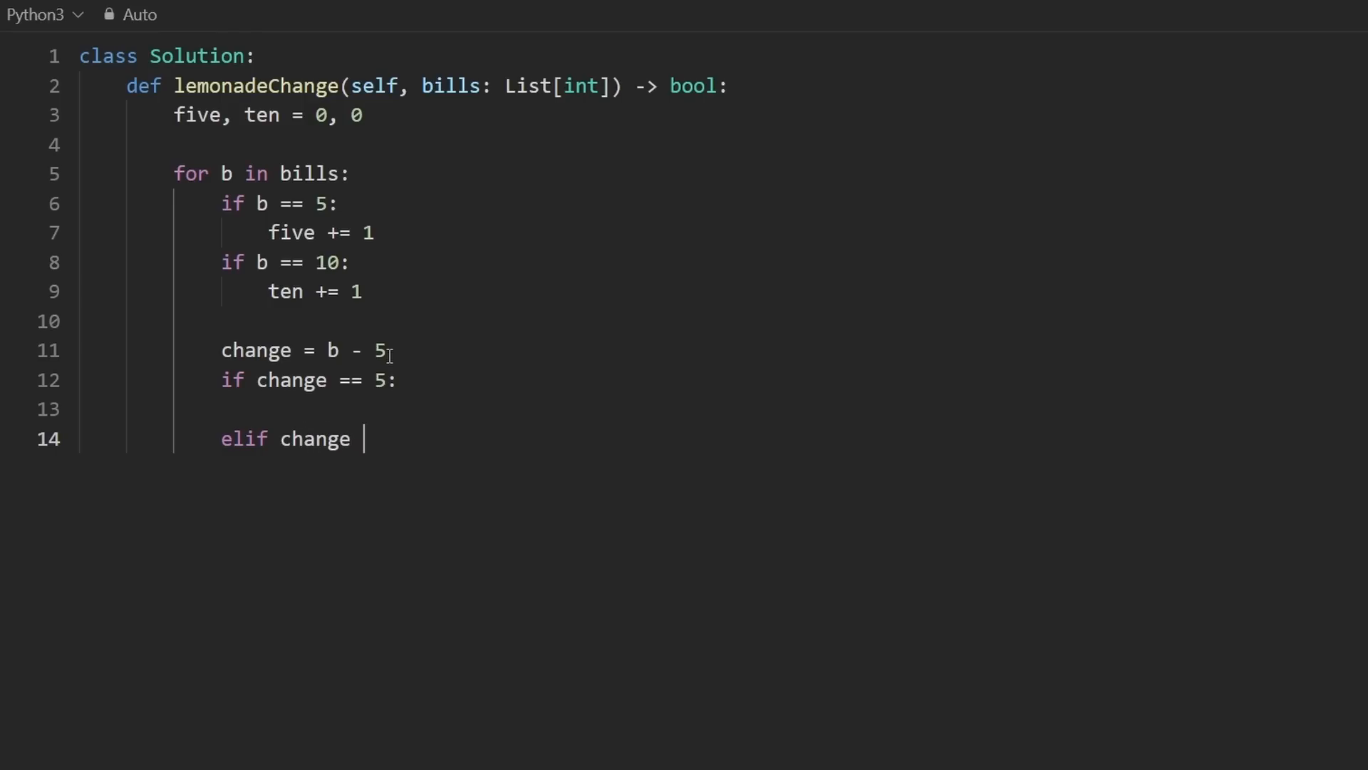
{"action": "type", "text": "== 15:"}
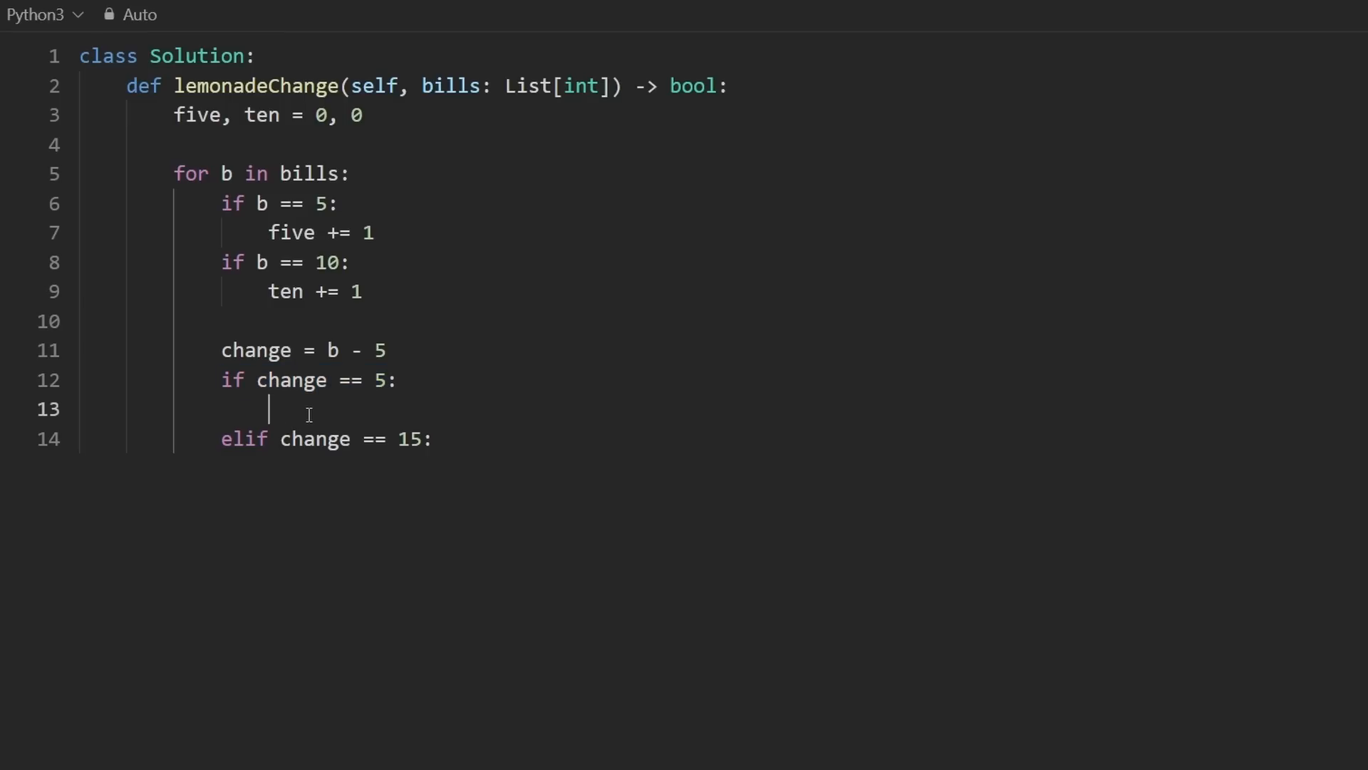
In the change == 5 branch, decrement five when five > 0, else return False
{"action": "type", "text": "if five > 0"}
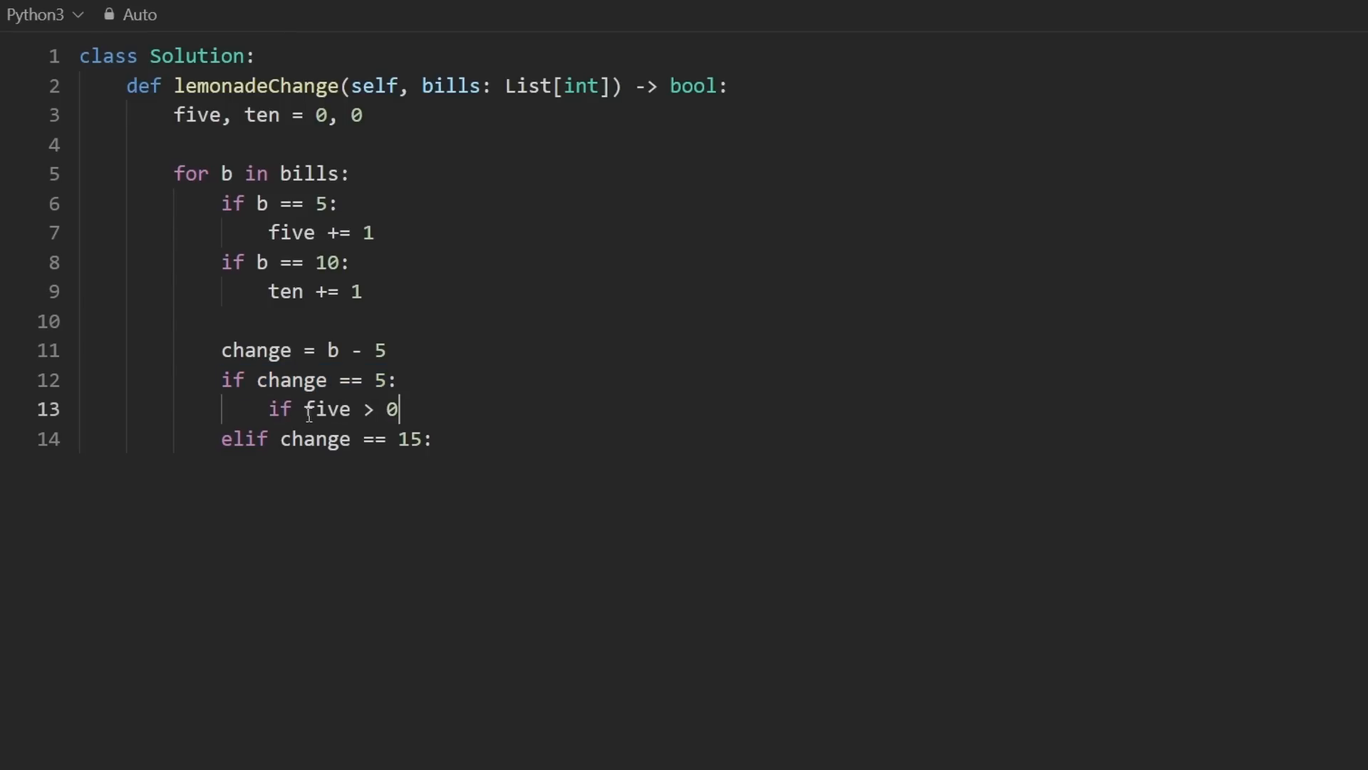
{"action": "key", "text": "Enter"}
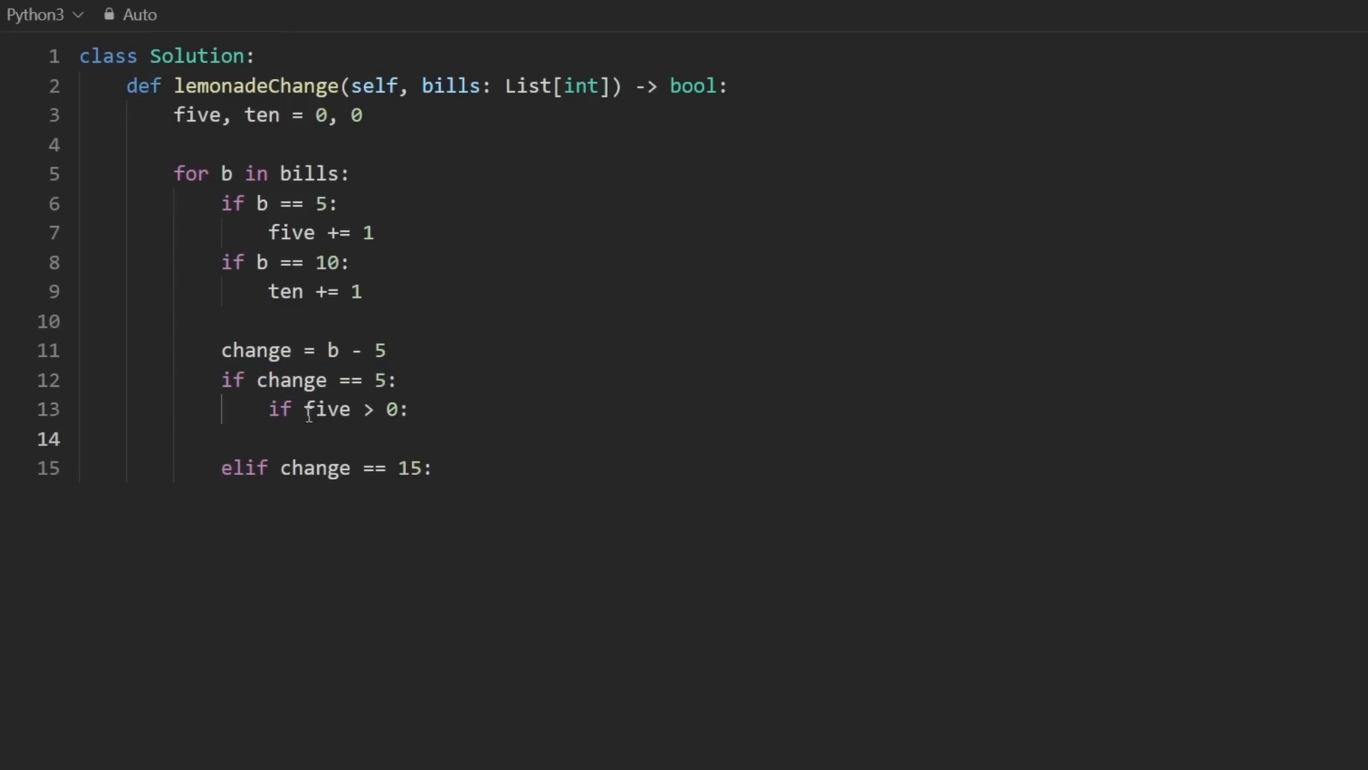
{"action": "type", "text": "five"}
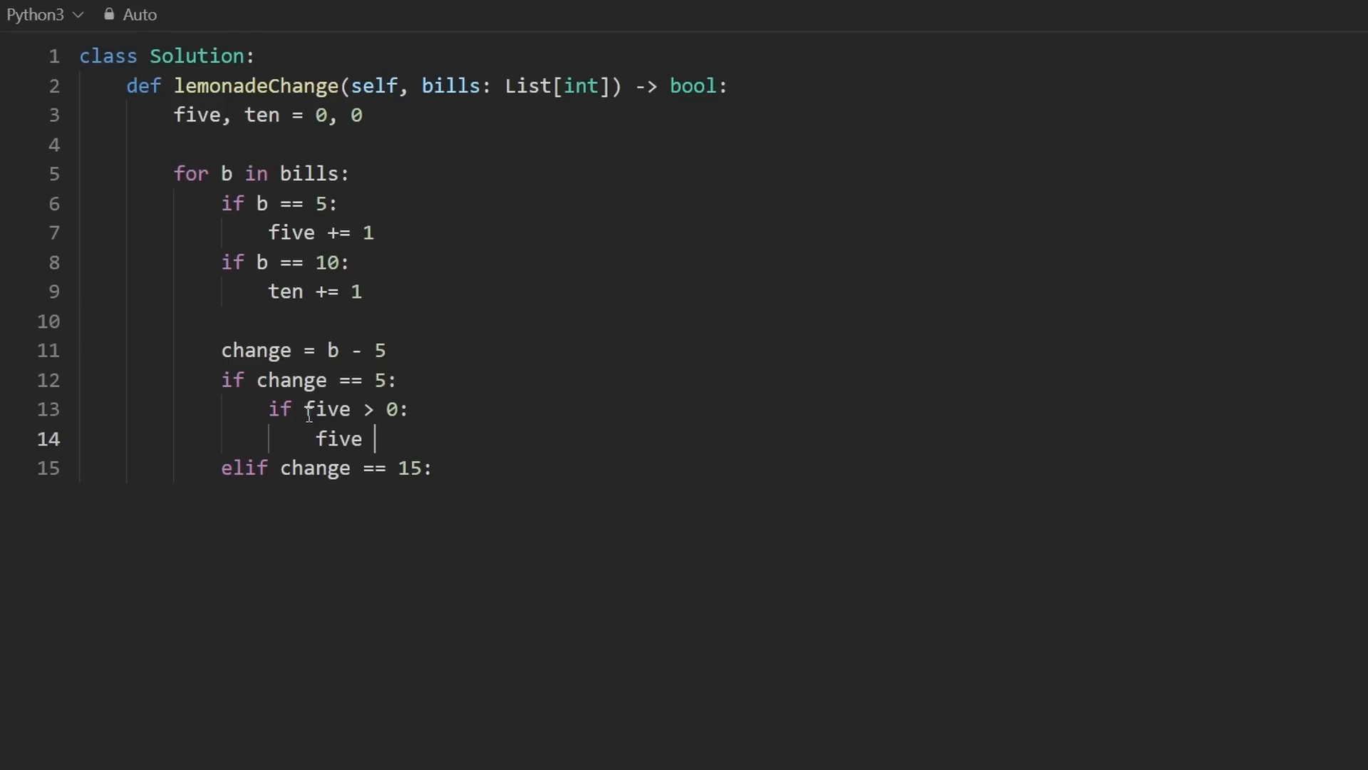
{"action": "type", "text": "-= 1"}
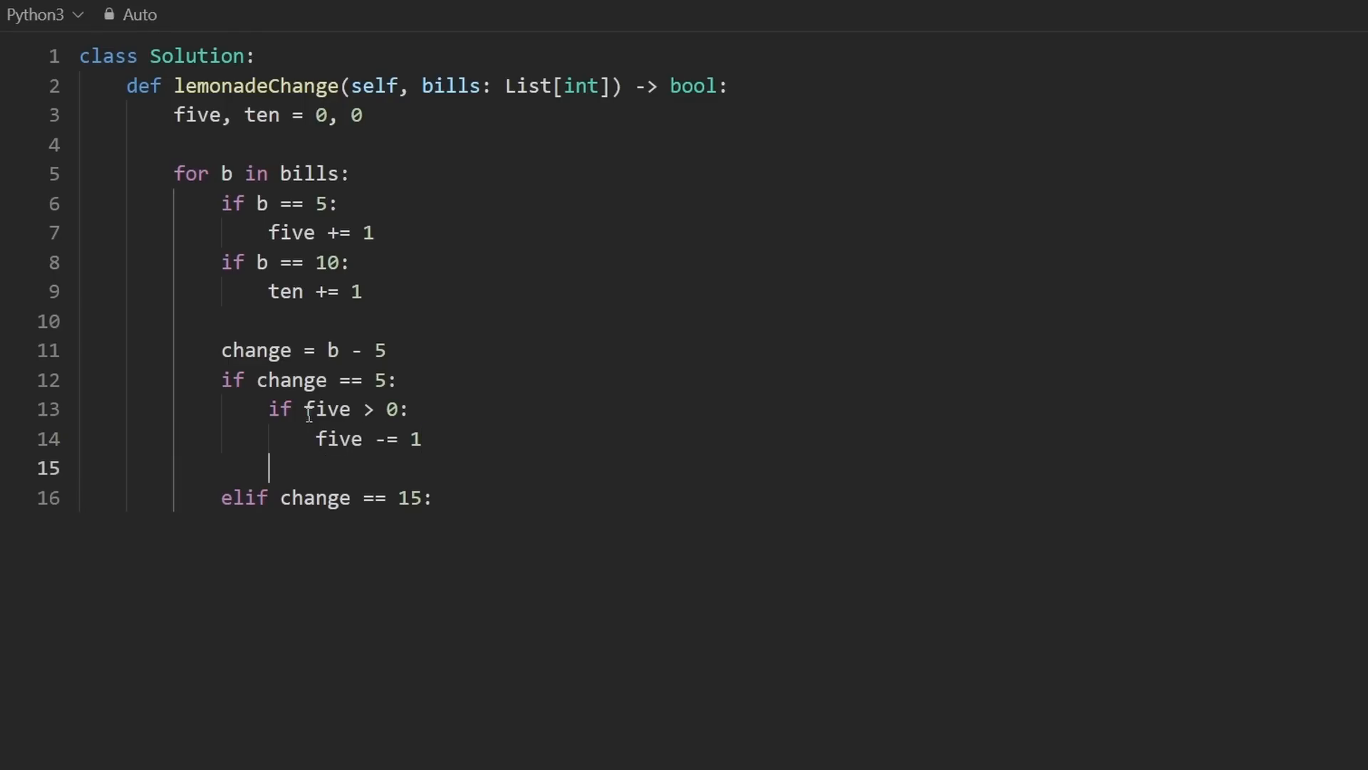
{"action": "type", "text": "else:"}
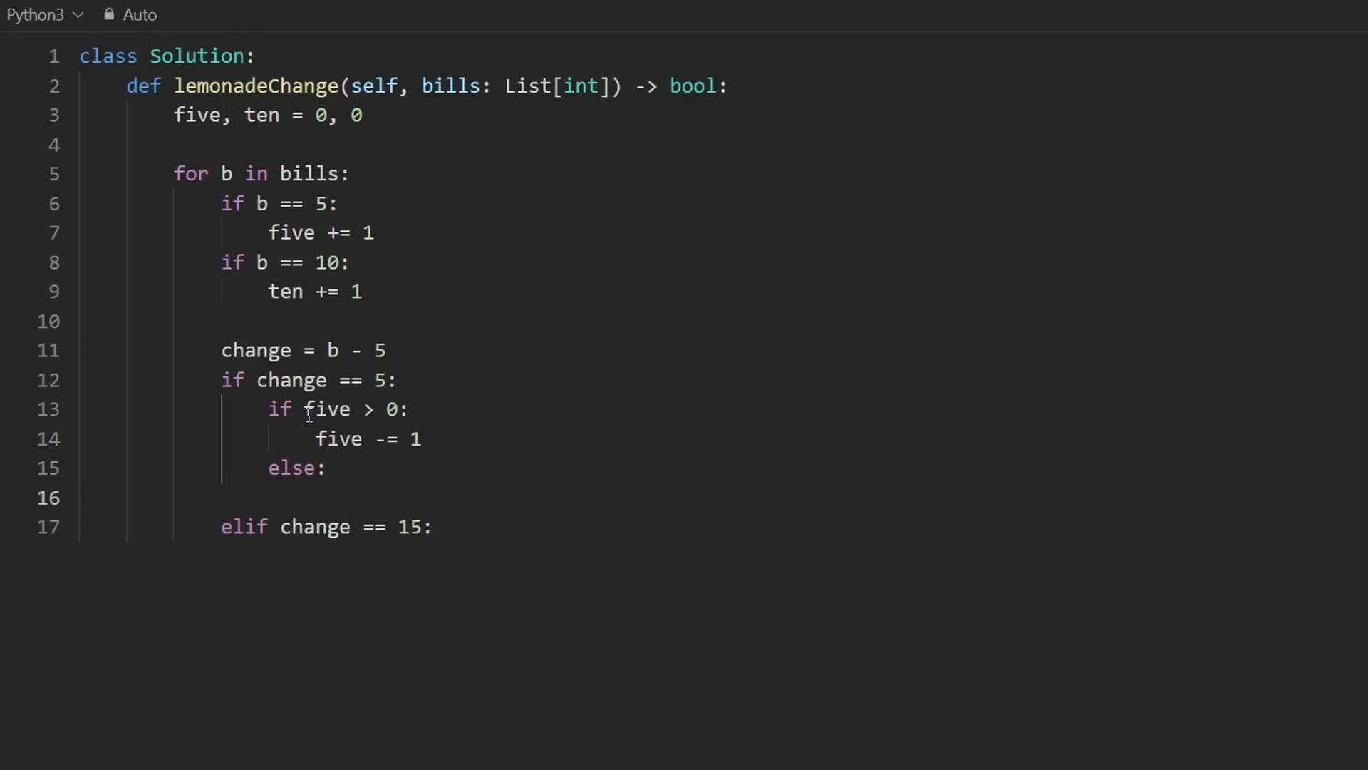
{"action": "double_click", "coordinate": [308, 379]}
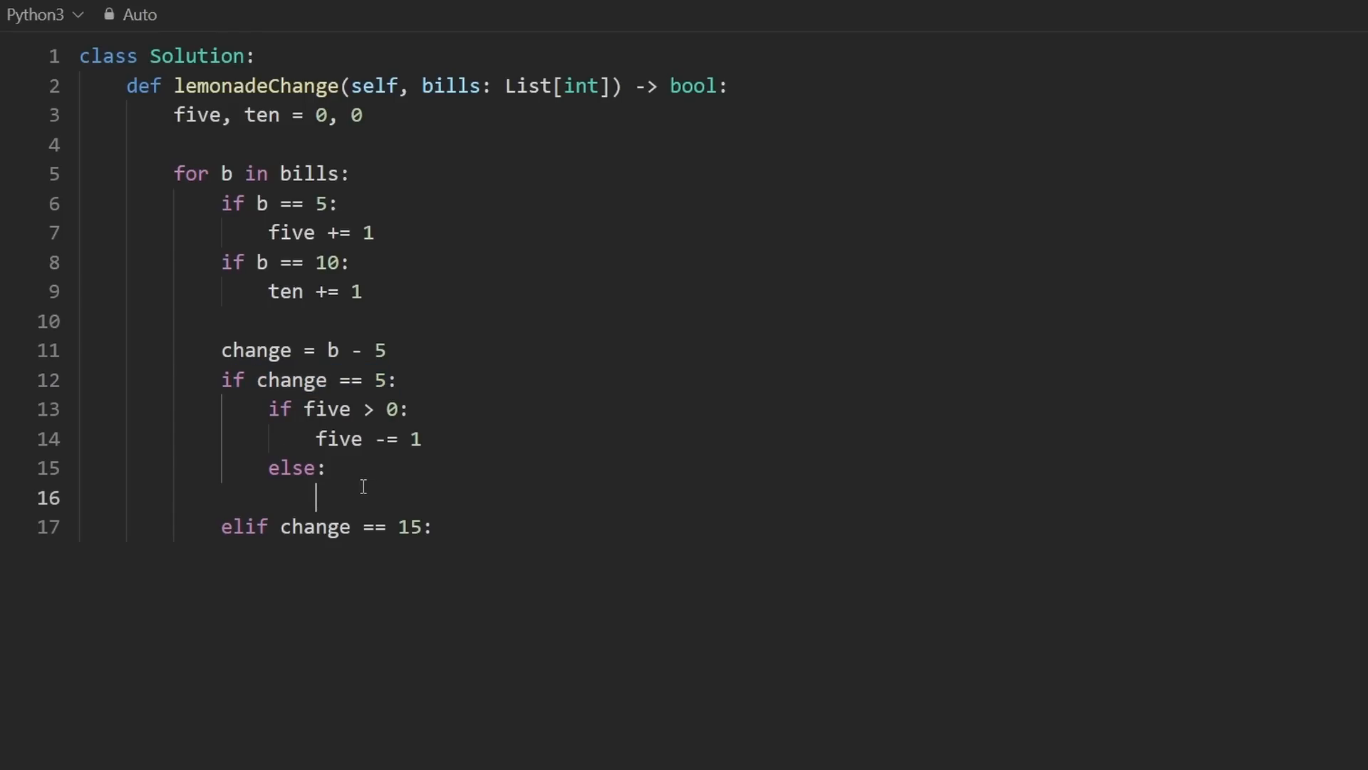
{"action": "type", "text": "return False"}
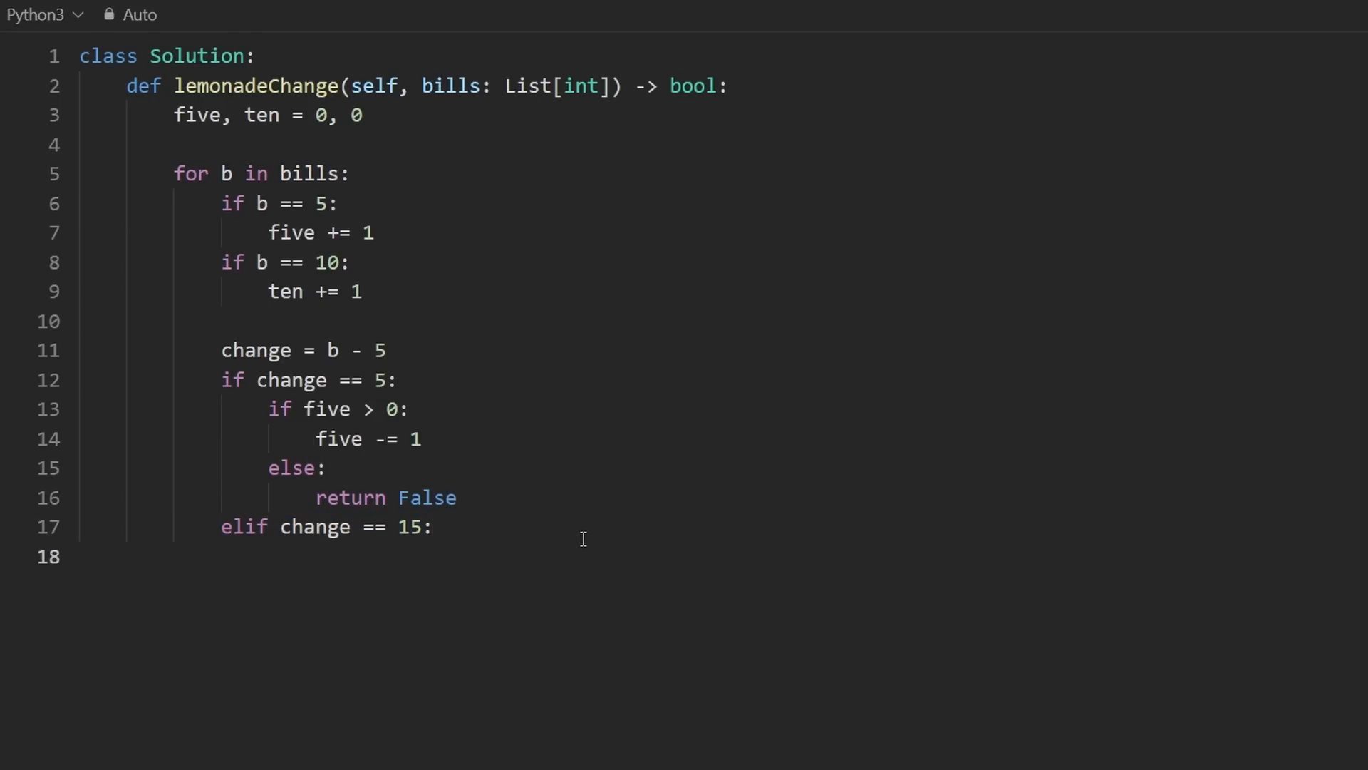
When five > 0 and ten > 0, set five, ten = five - 1, ten - 1, then begin an elif
{"action": "type", "text": "if"}
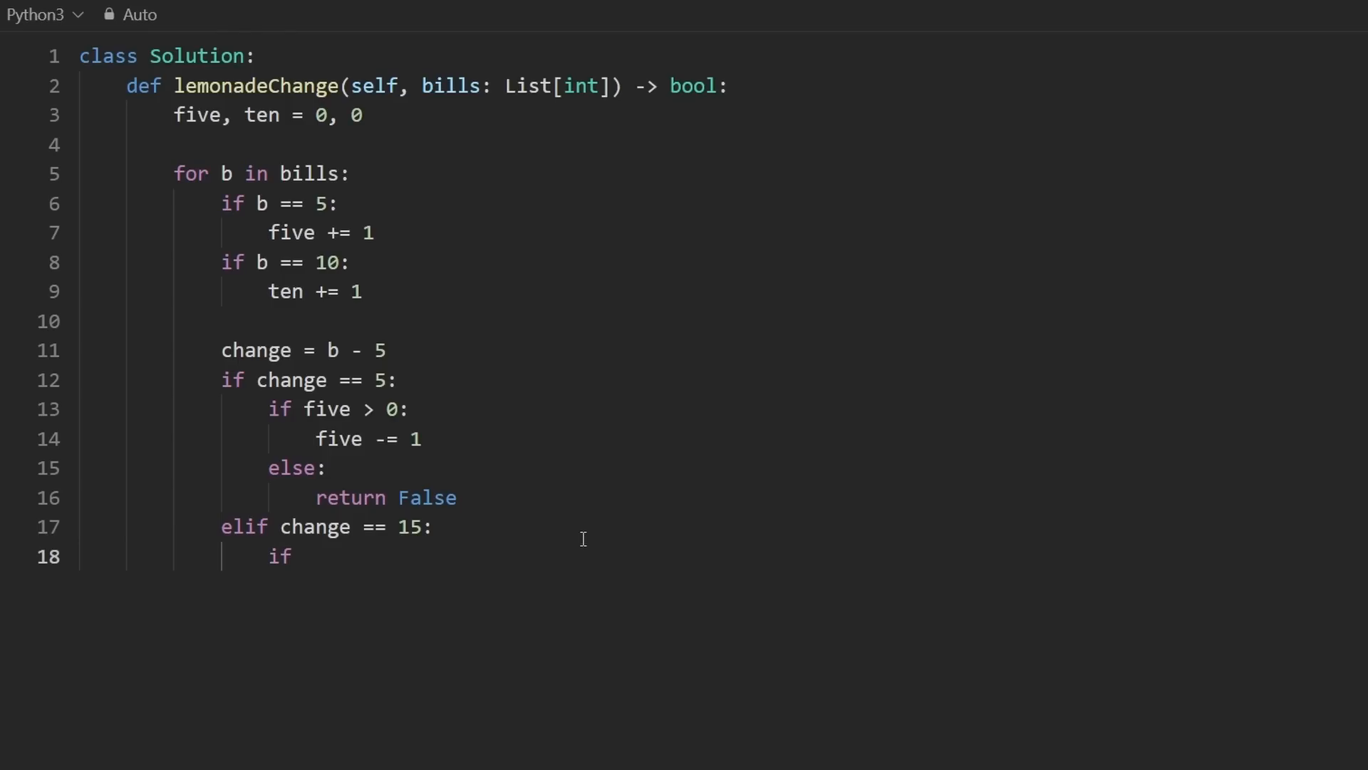
{"action": "type", "text": "five a"}
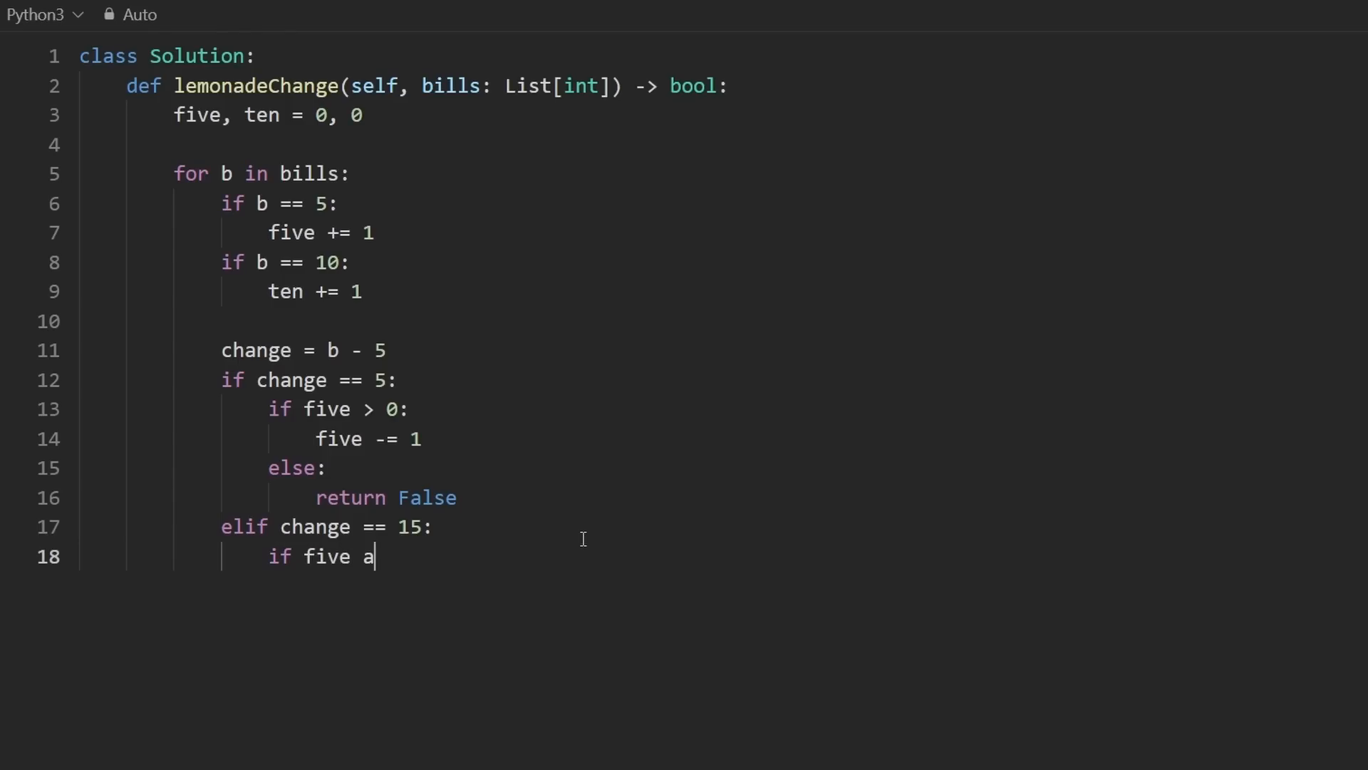
{"action": "type", "text": "nd ten"}
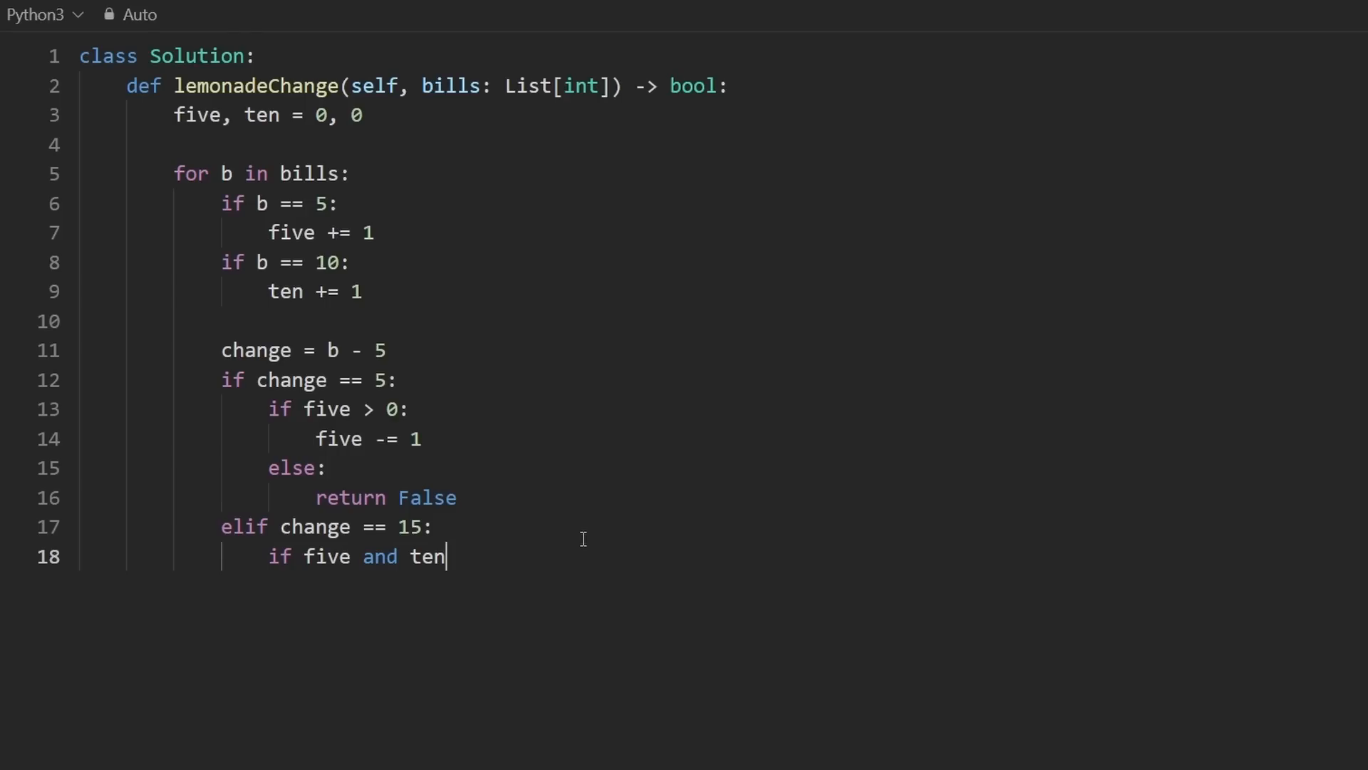
{"action": "type", "text": ":"}
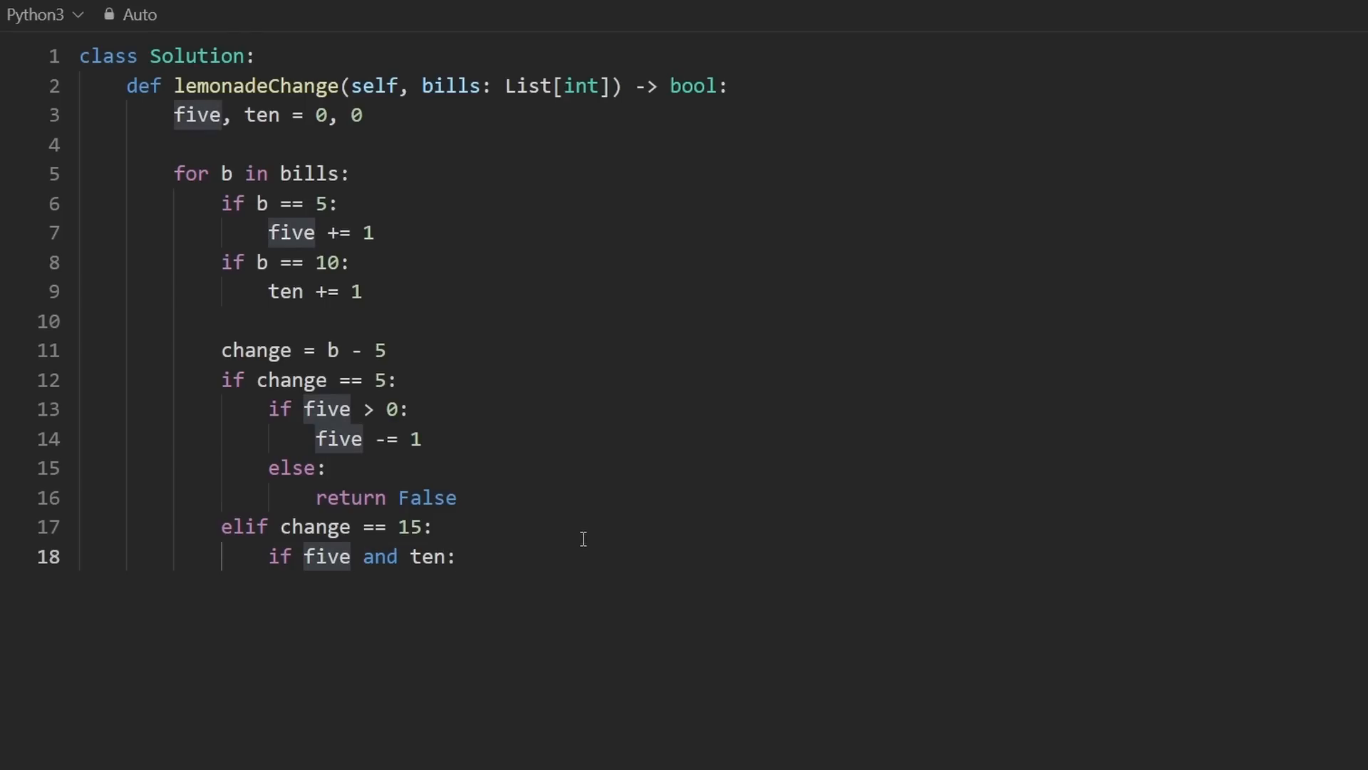
{"action": "type", "text": "> 0"}
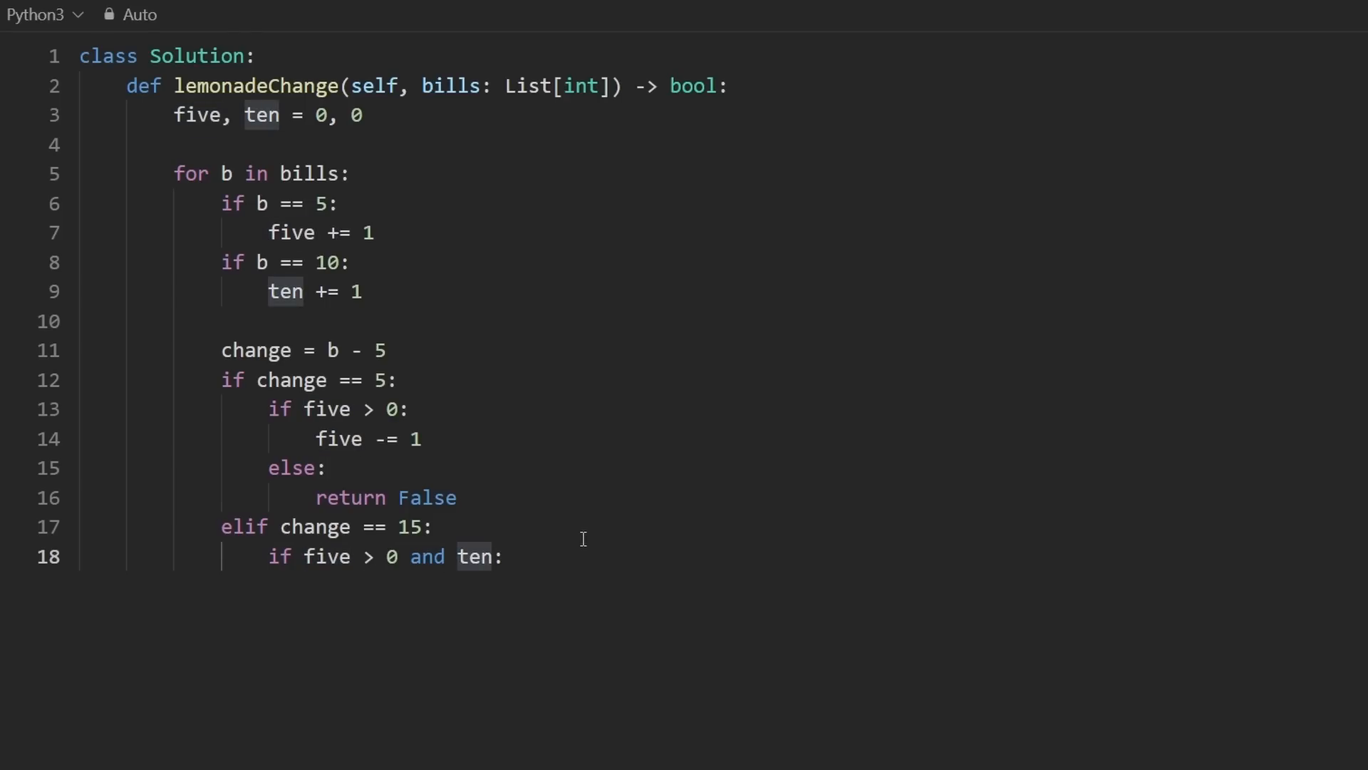
{"action": "type", "text": "> 9"}
{"action": "type", "text": "fiv"}
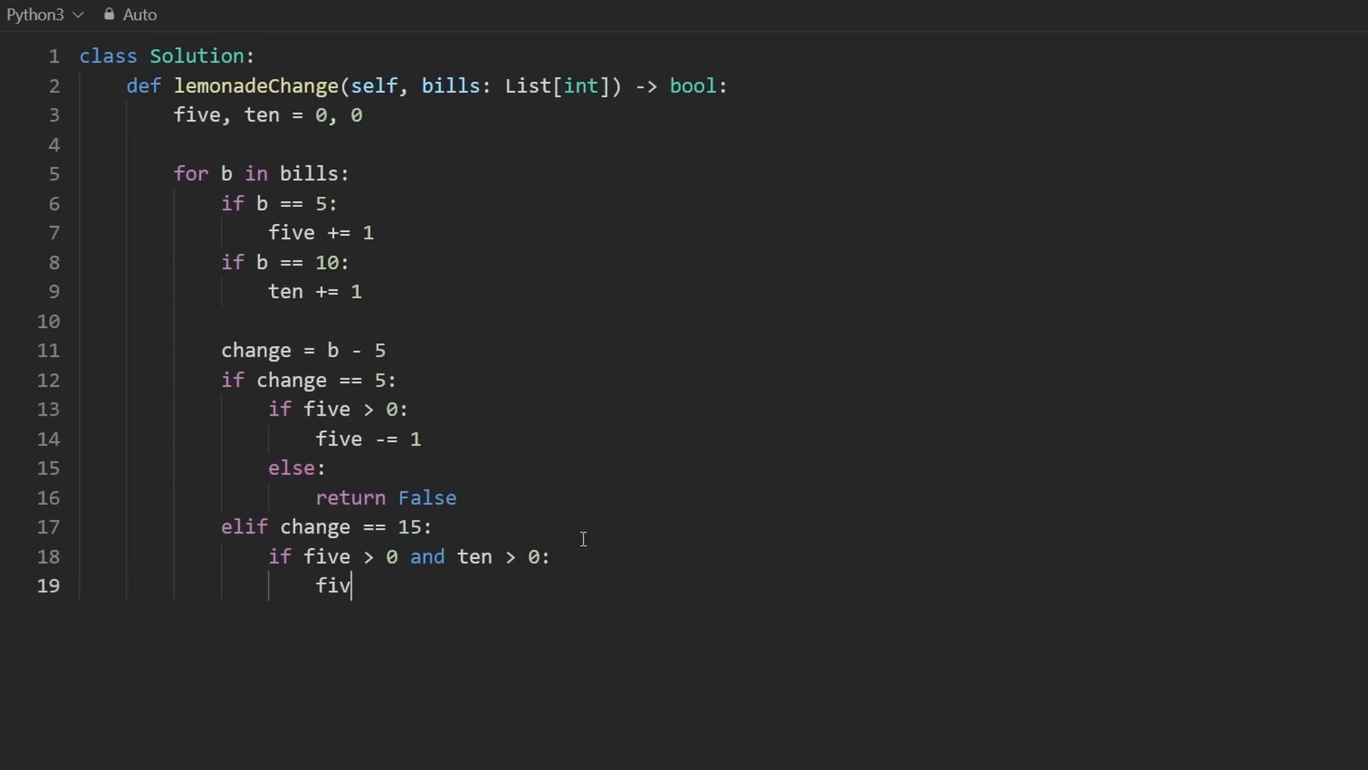
{"action": "type", "text": "e, ten"}
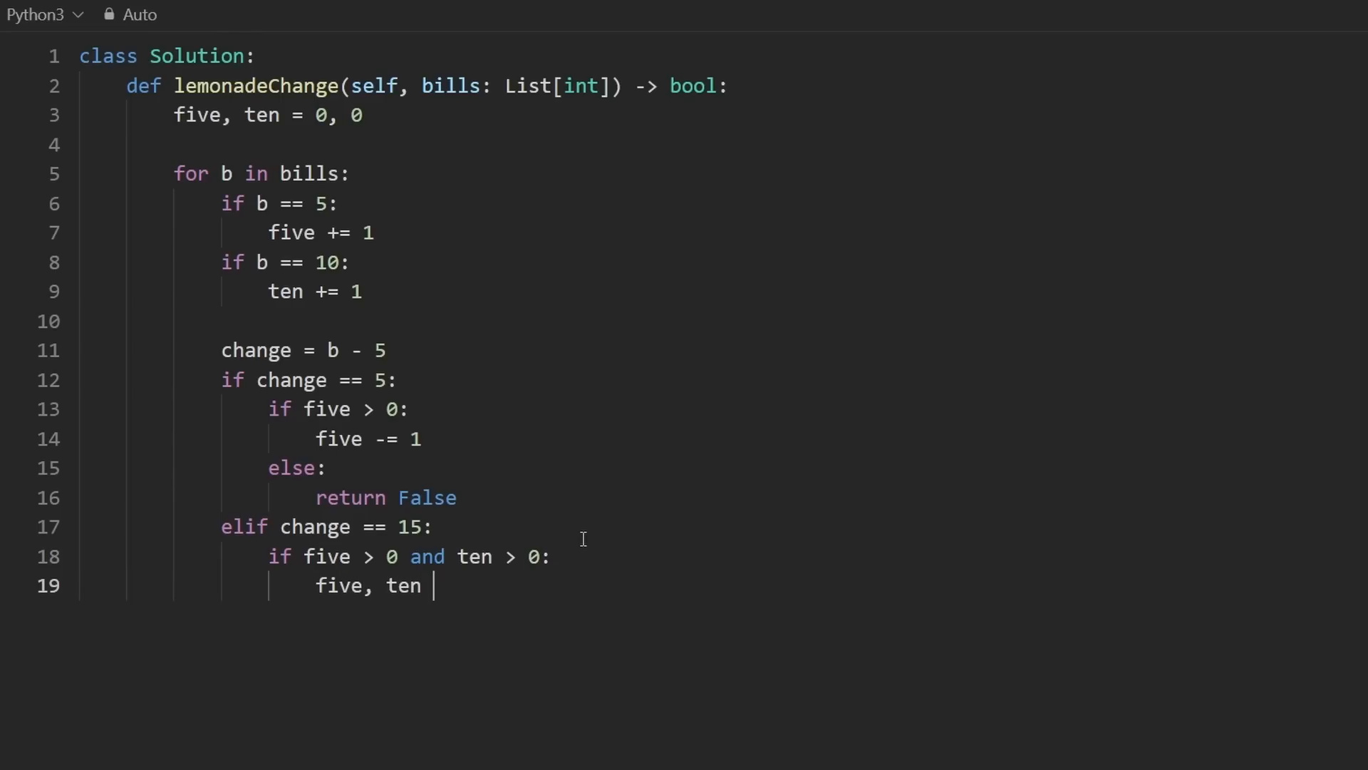
{"action": "type", "text": "= five - 1"}
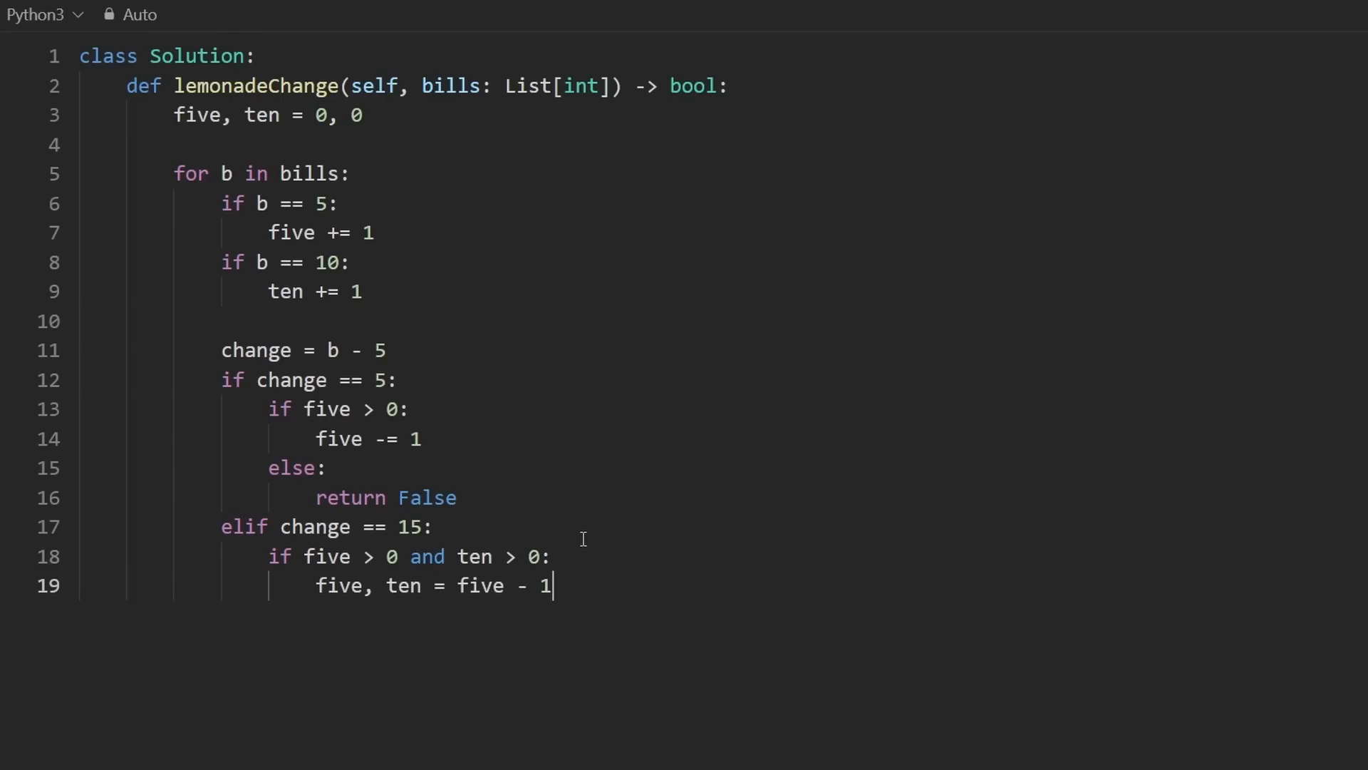
{"action": "type", "text": ", ten - 1"}
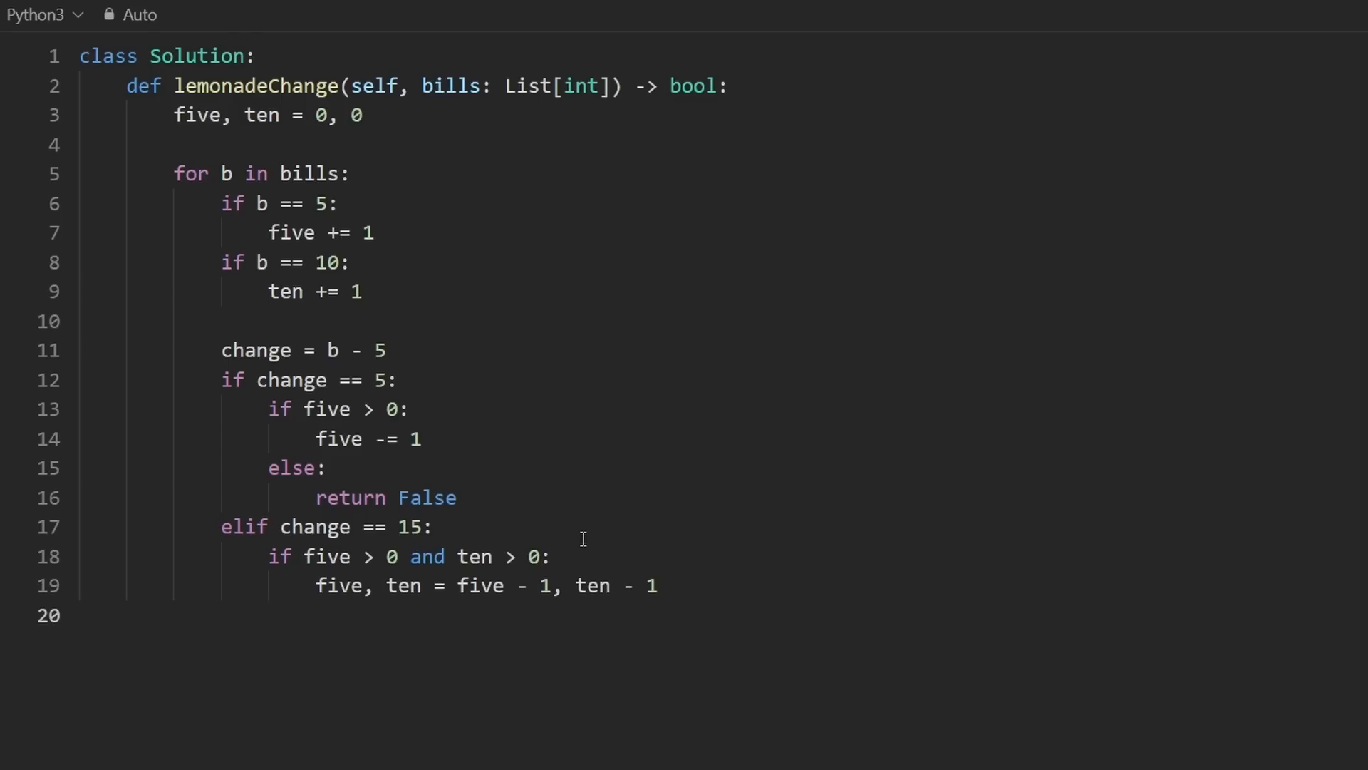
{"action": "type", "text": "eli"}
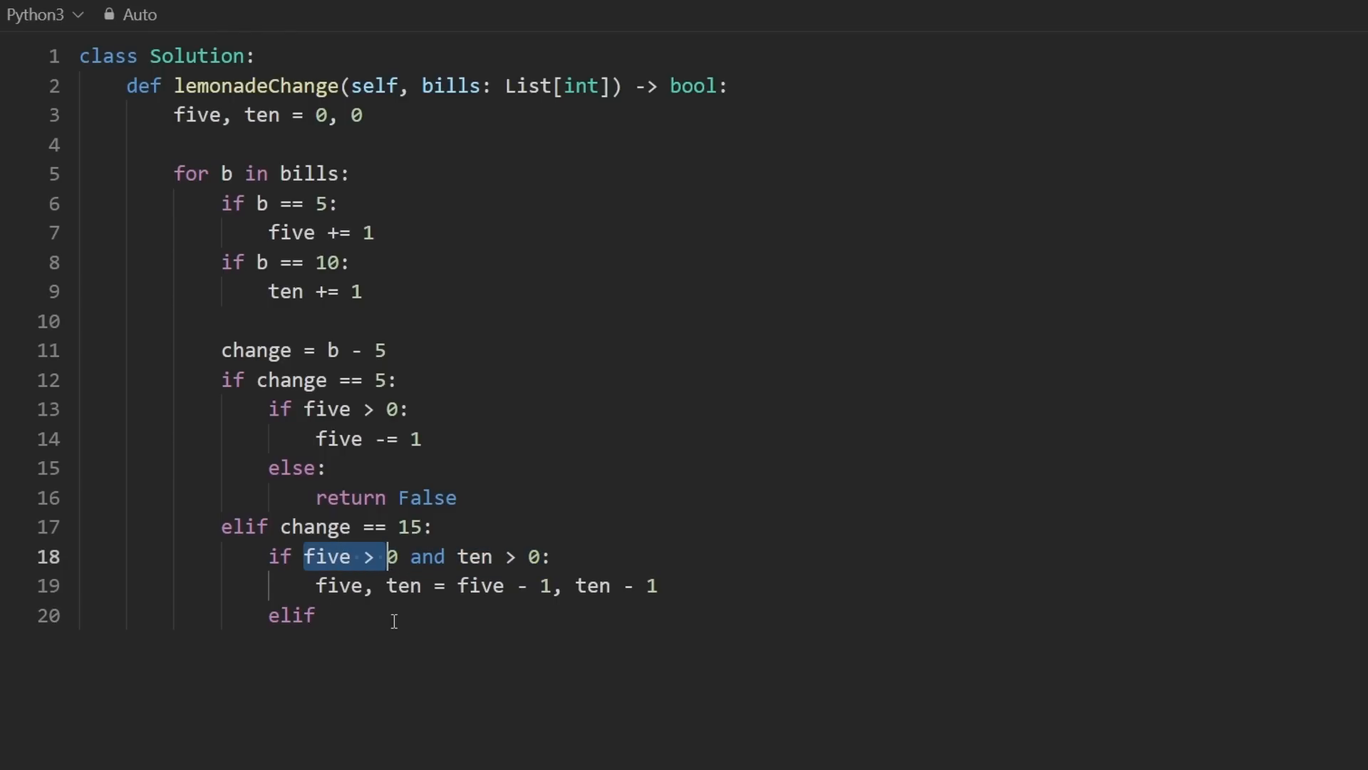
Add elif five >= 3: five -= 3, else return False to the change == 15 branch
{"action": "type", "text": "five >"}
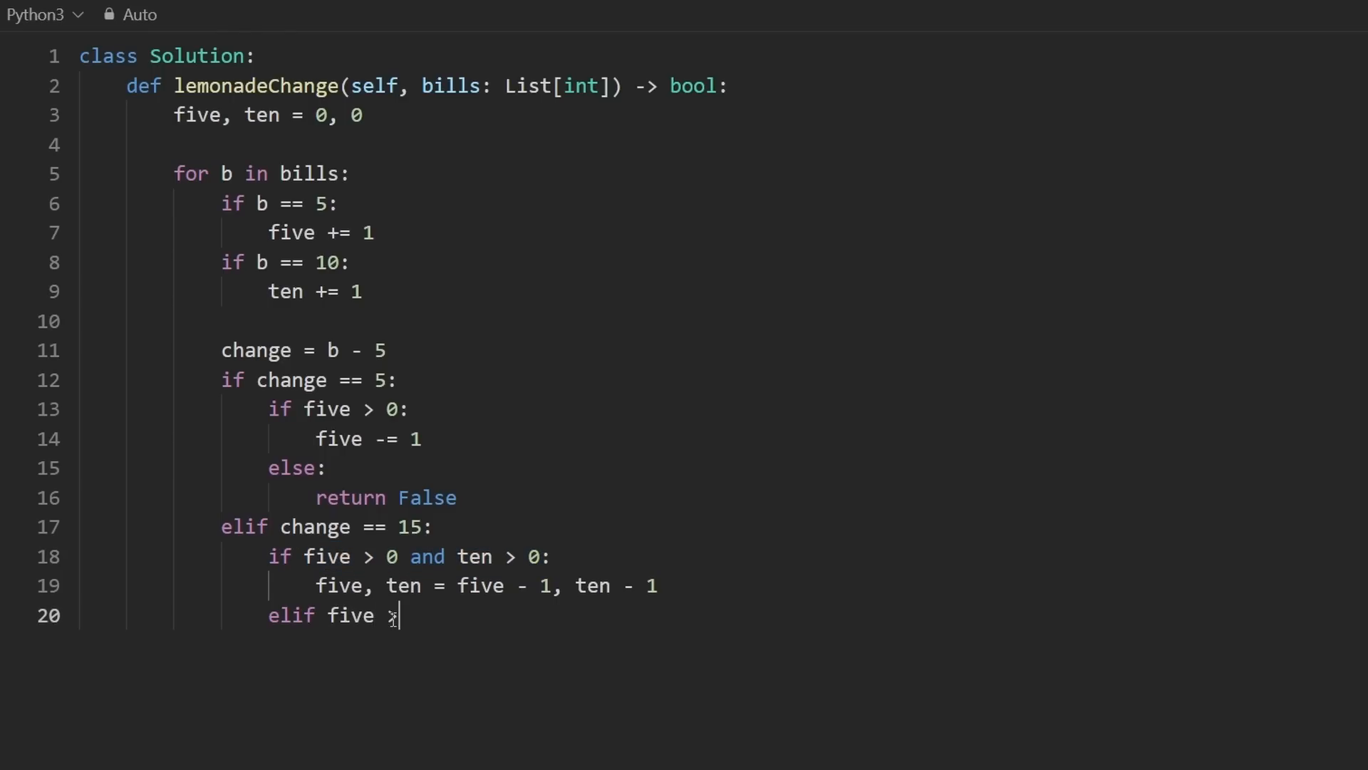
{"action": "type", "text": "- 3"}
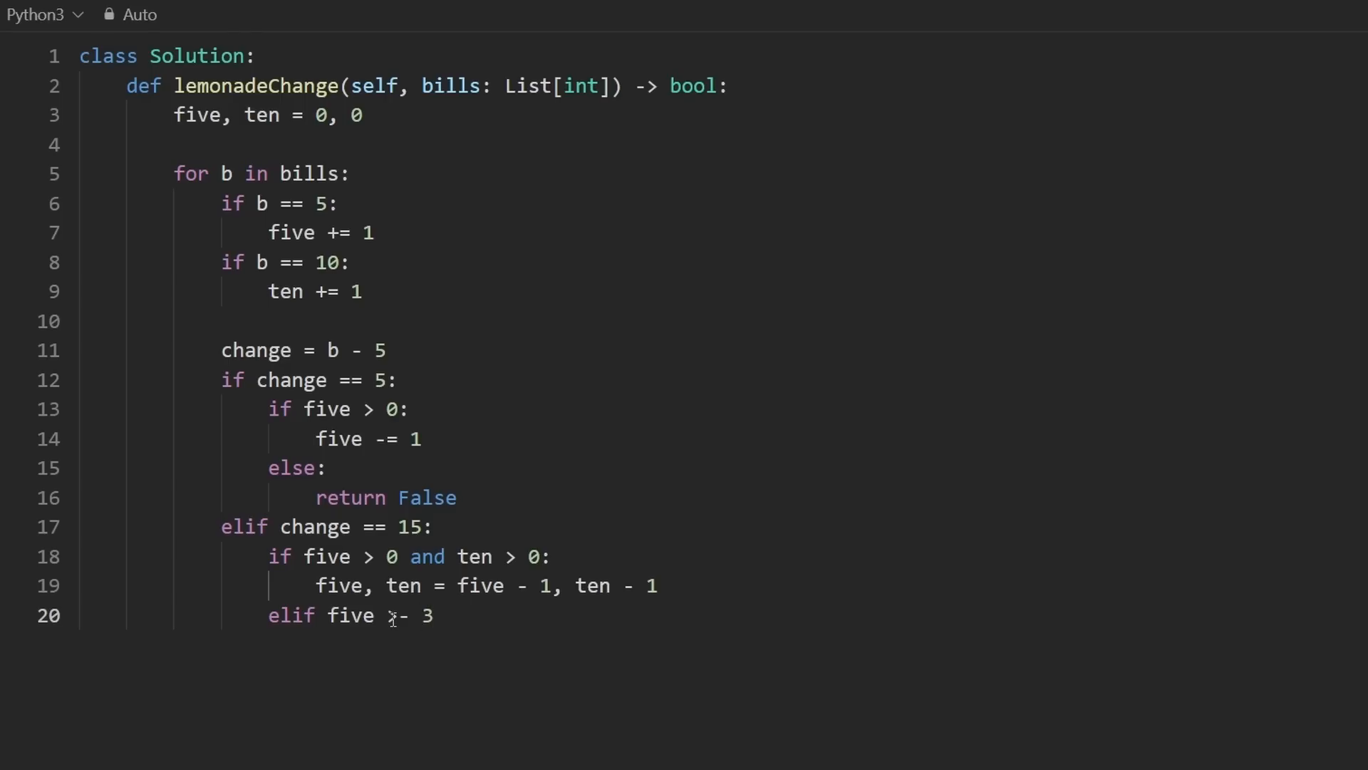
{"action": "type", "text": "= 3:"}
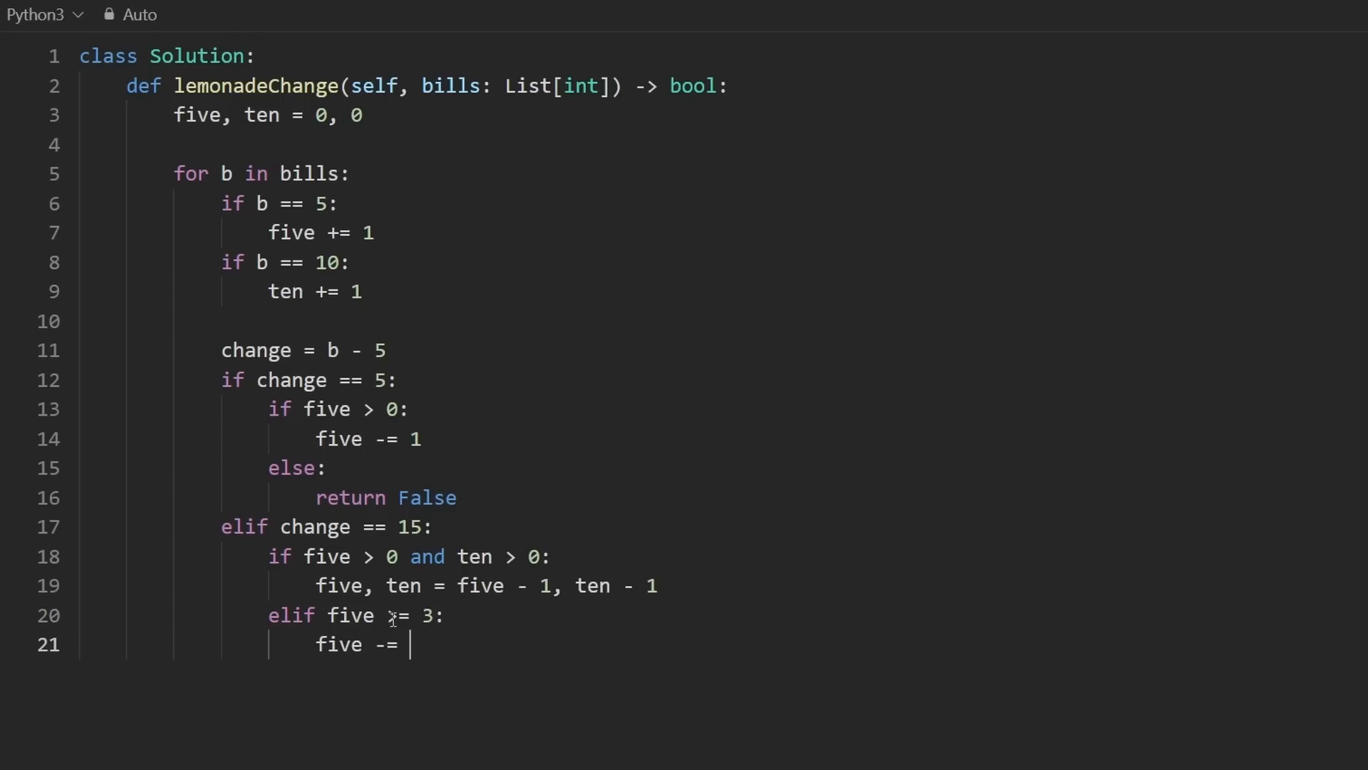
{"action": "type", "text": "3"}
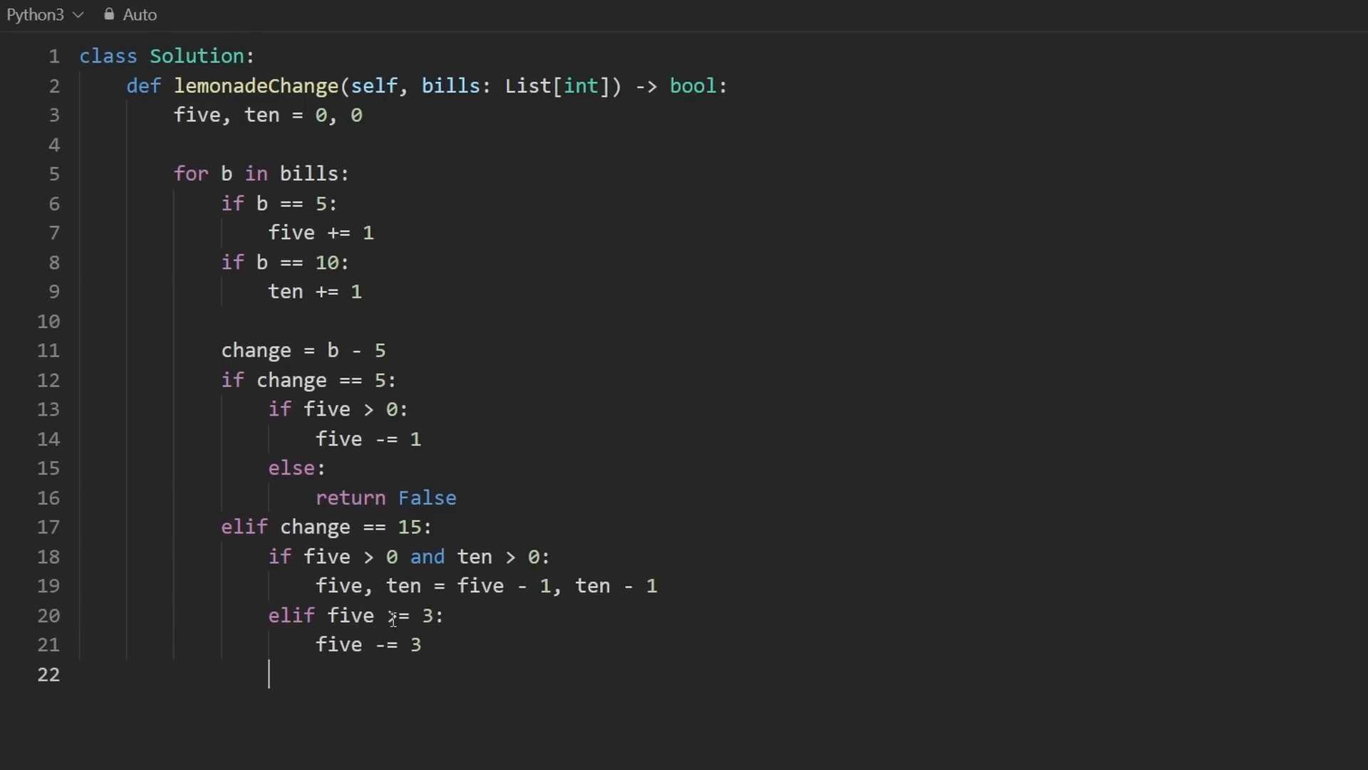
{"action": "type", "text": "else:"}
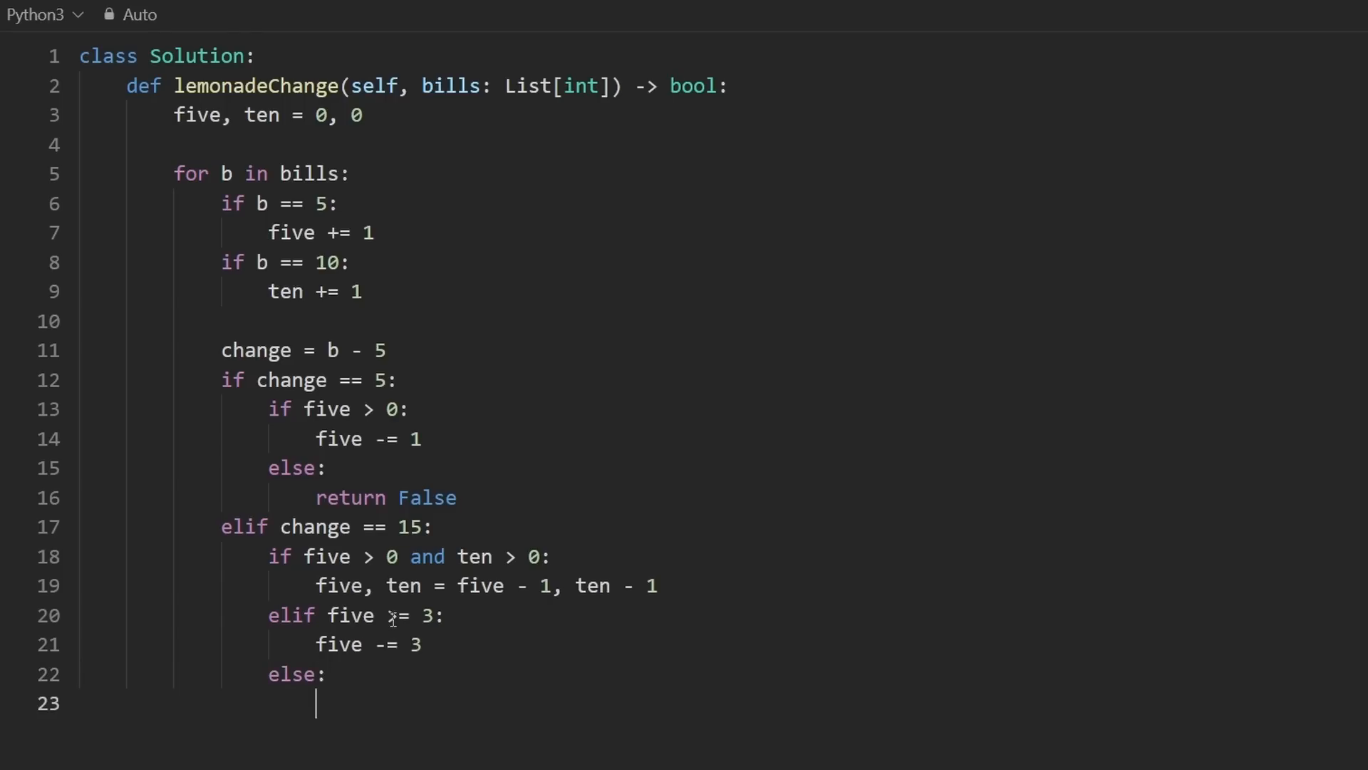
{"action": "type", "text": "return"}
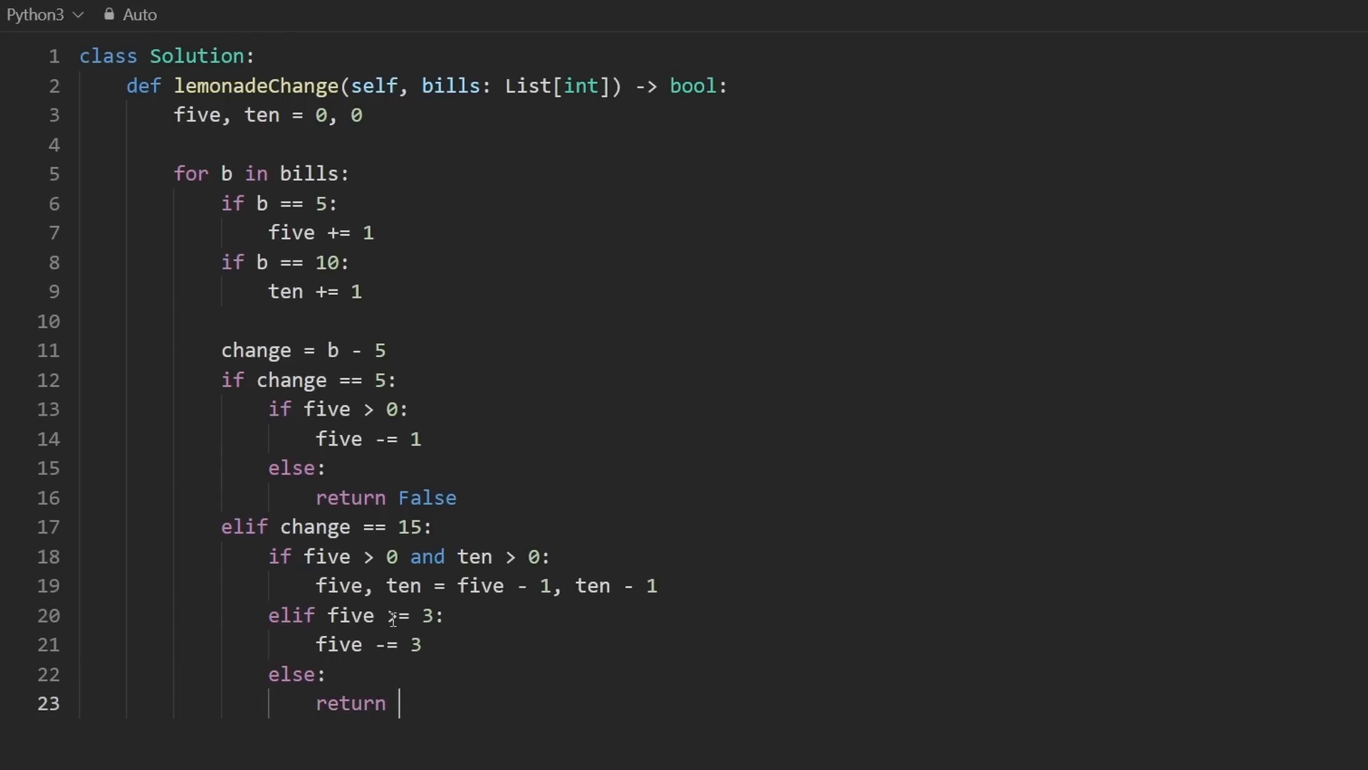
{"action": "type", "text": "False"}
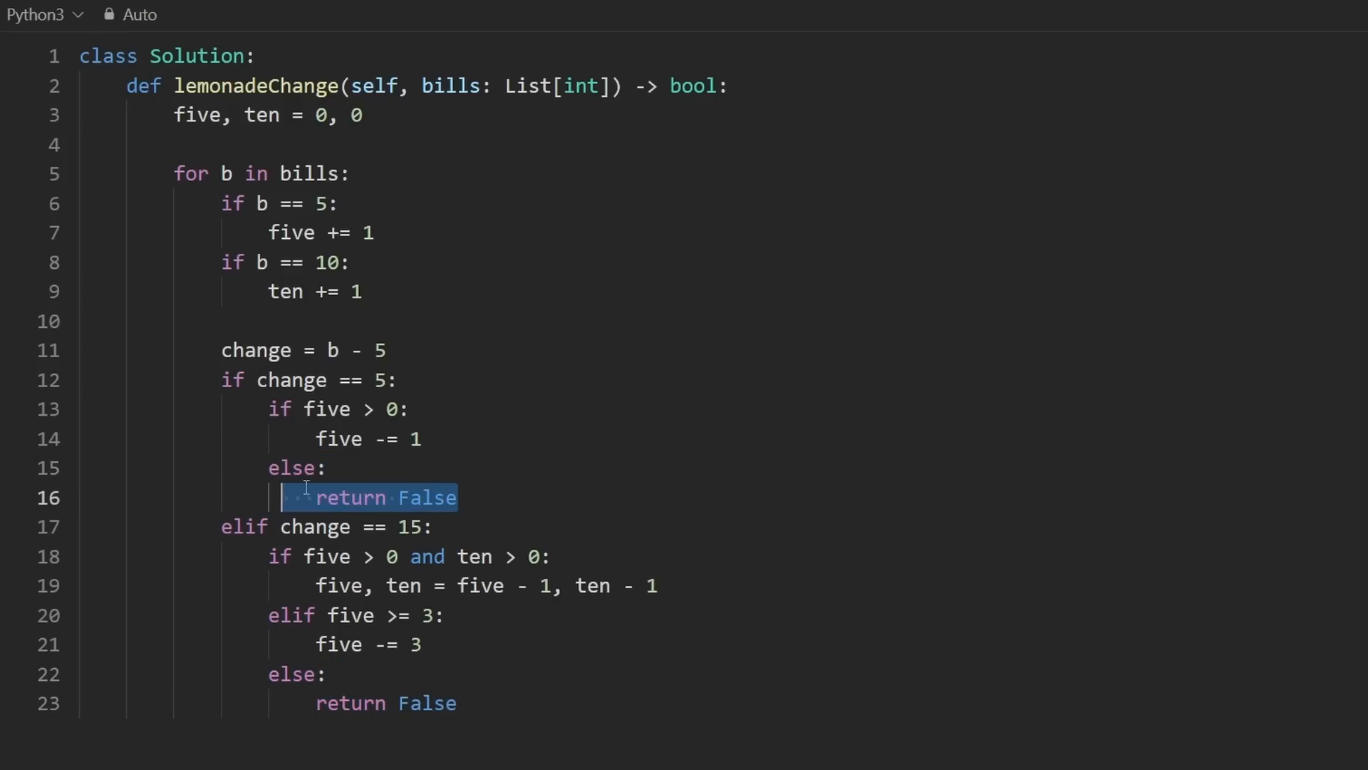
Remove the blank line before the bills loop and move to a new line after the loop body
{"action": "left_click", "coordinate": [269, 351]}
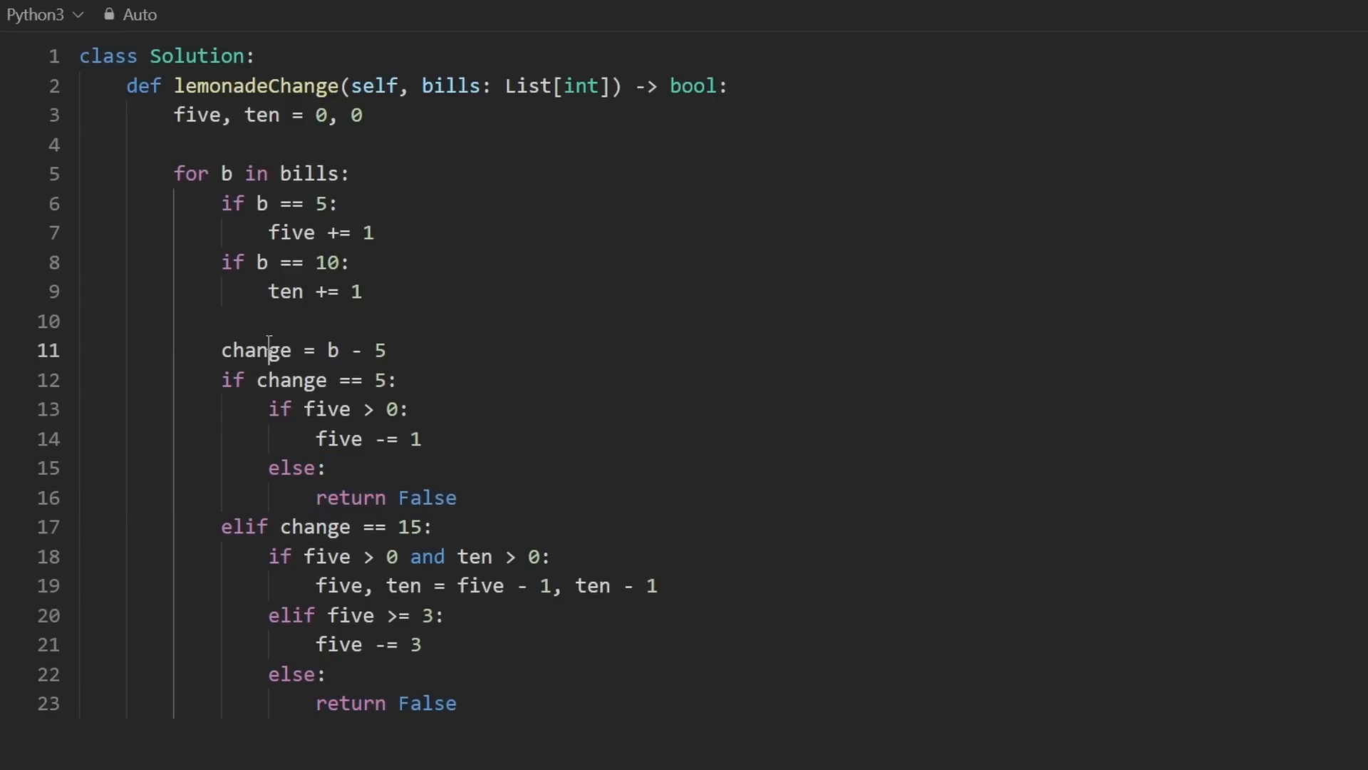
{"action": "left_click", "coordinate": [458, 497]}
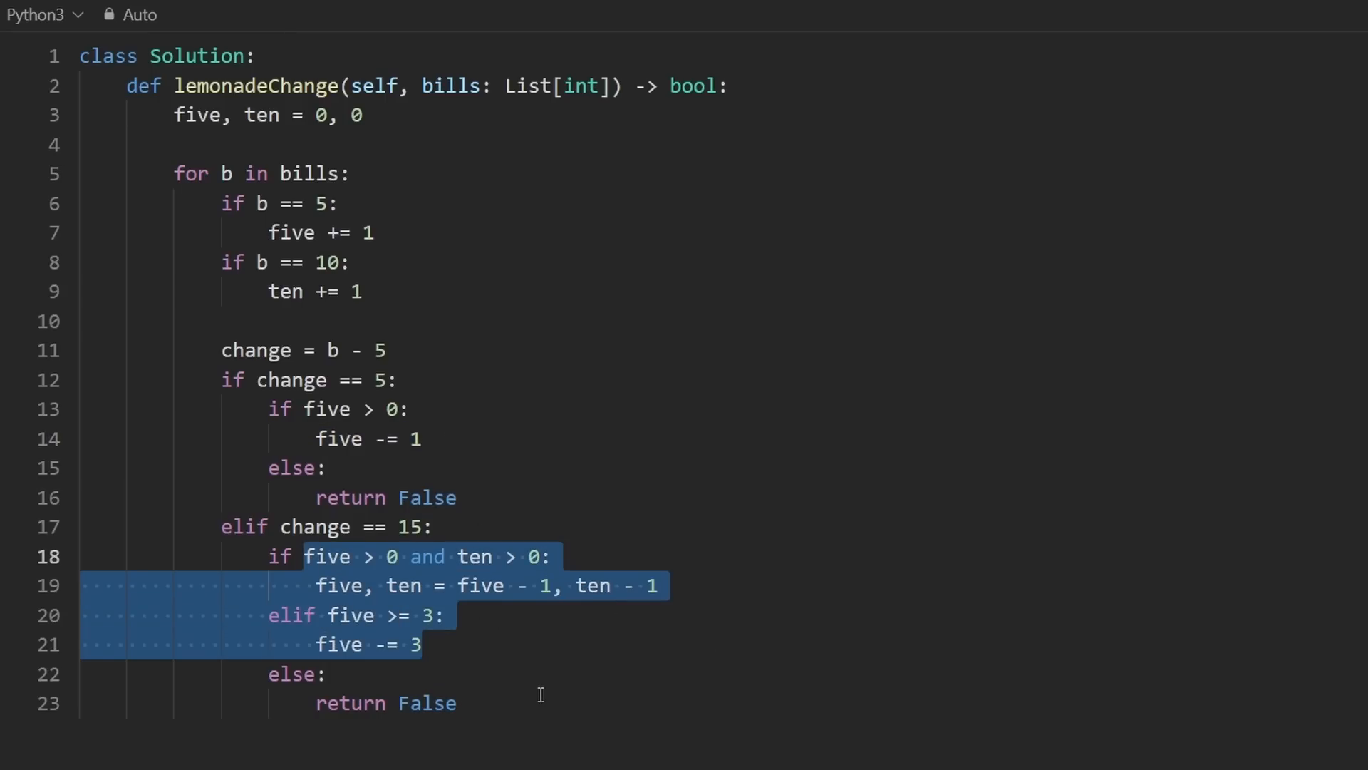
{"action": "mouse_move", "coordinate": [388, 304]}
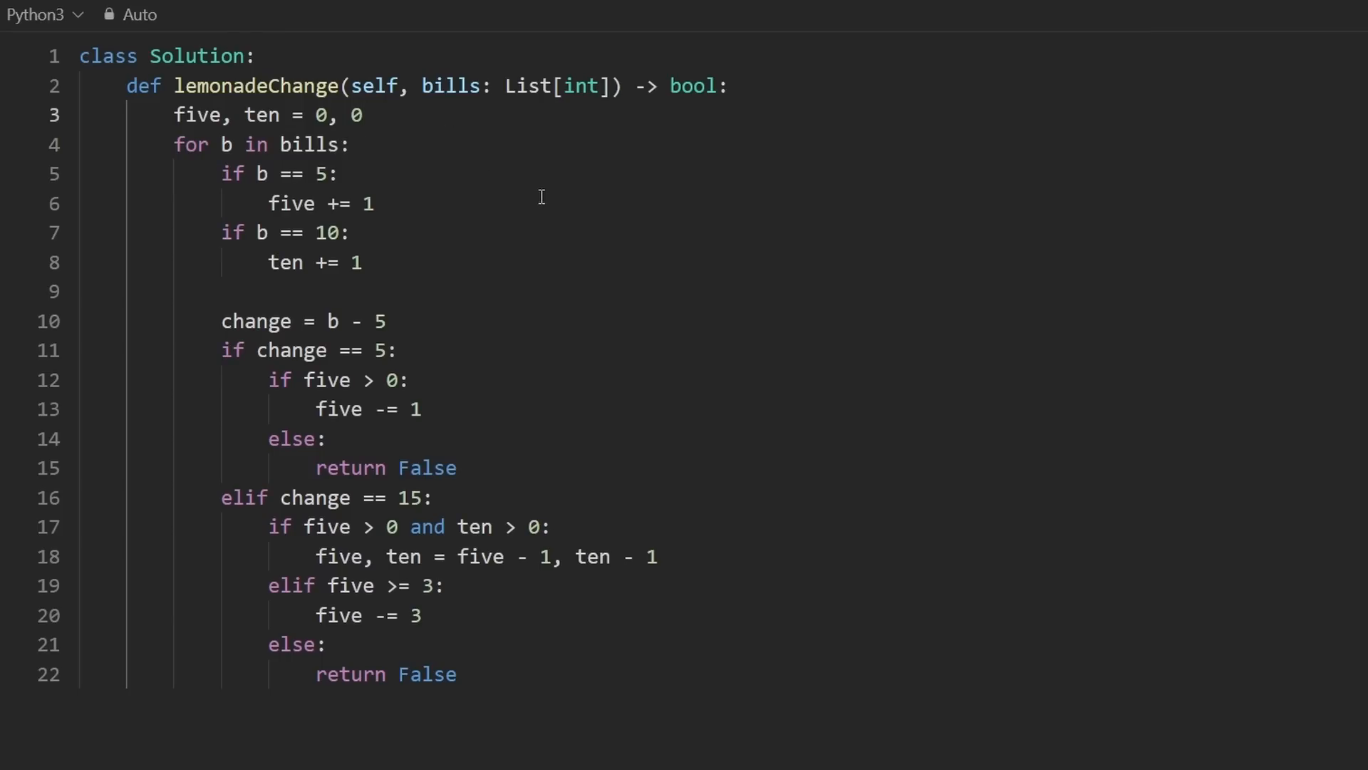
{"action": "left_click", "coordinate": [627, 672]}
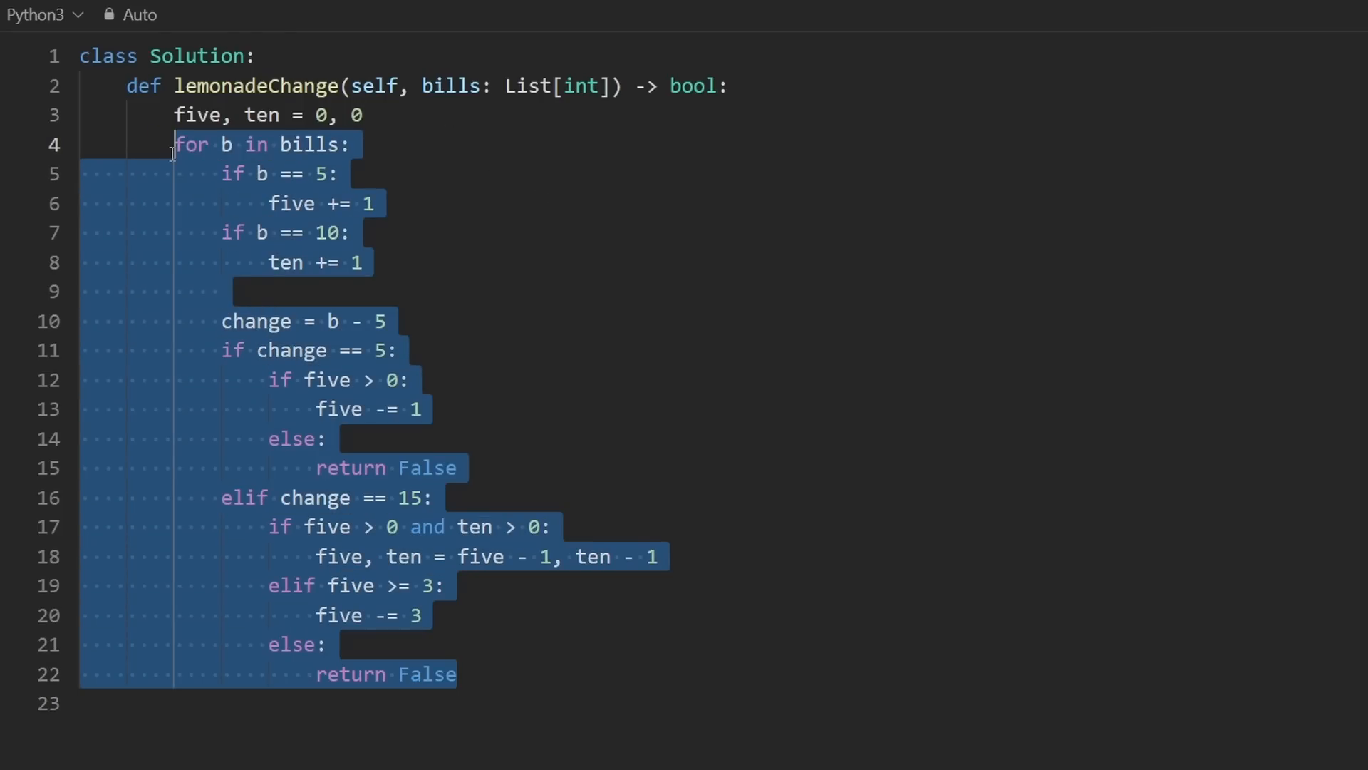
{"action": "left_click", "coordinate": [206, 703]}
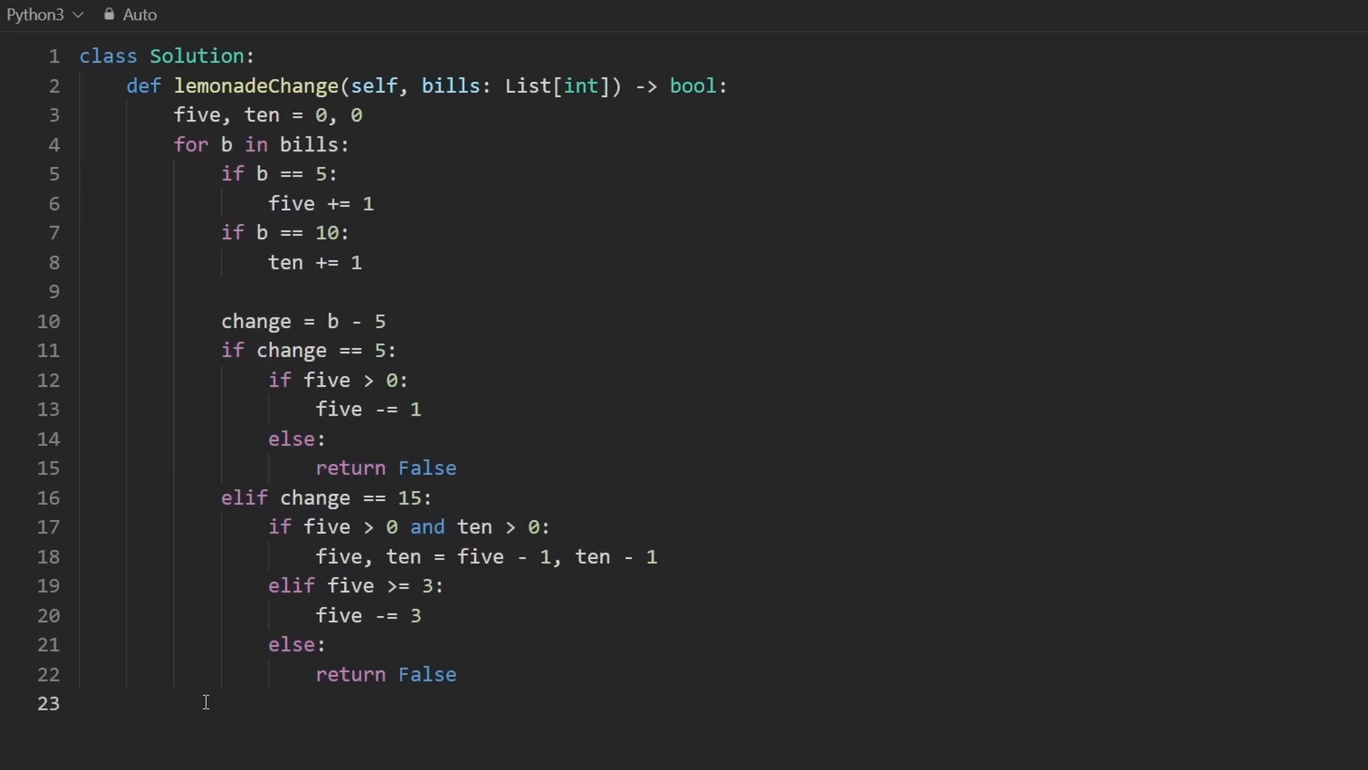
Add return True after the loop to finish lemonadeChange
{"action": "type", "text": "return True"}
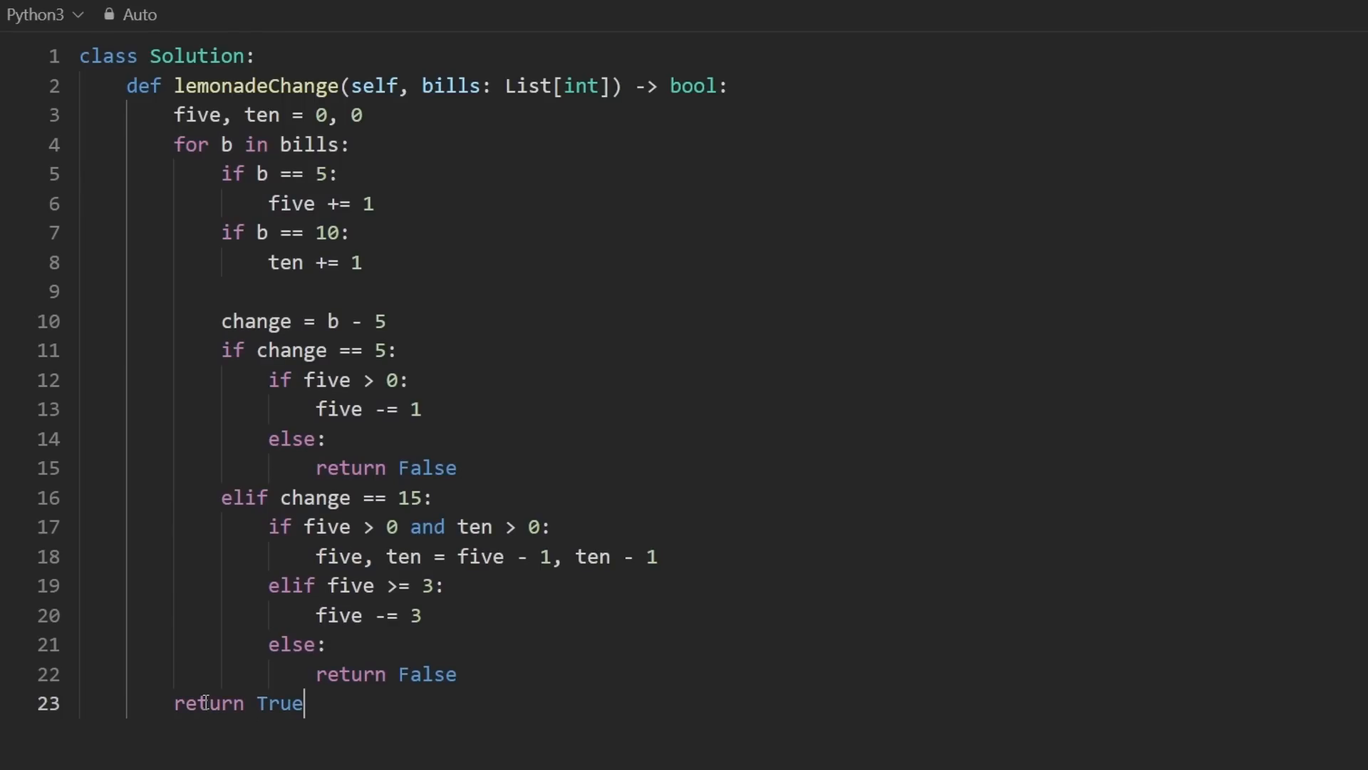
{"action": "mouse_move", "coordinate": [667, 513]}
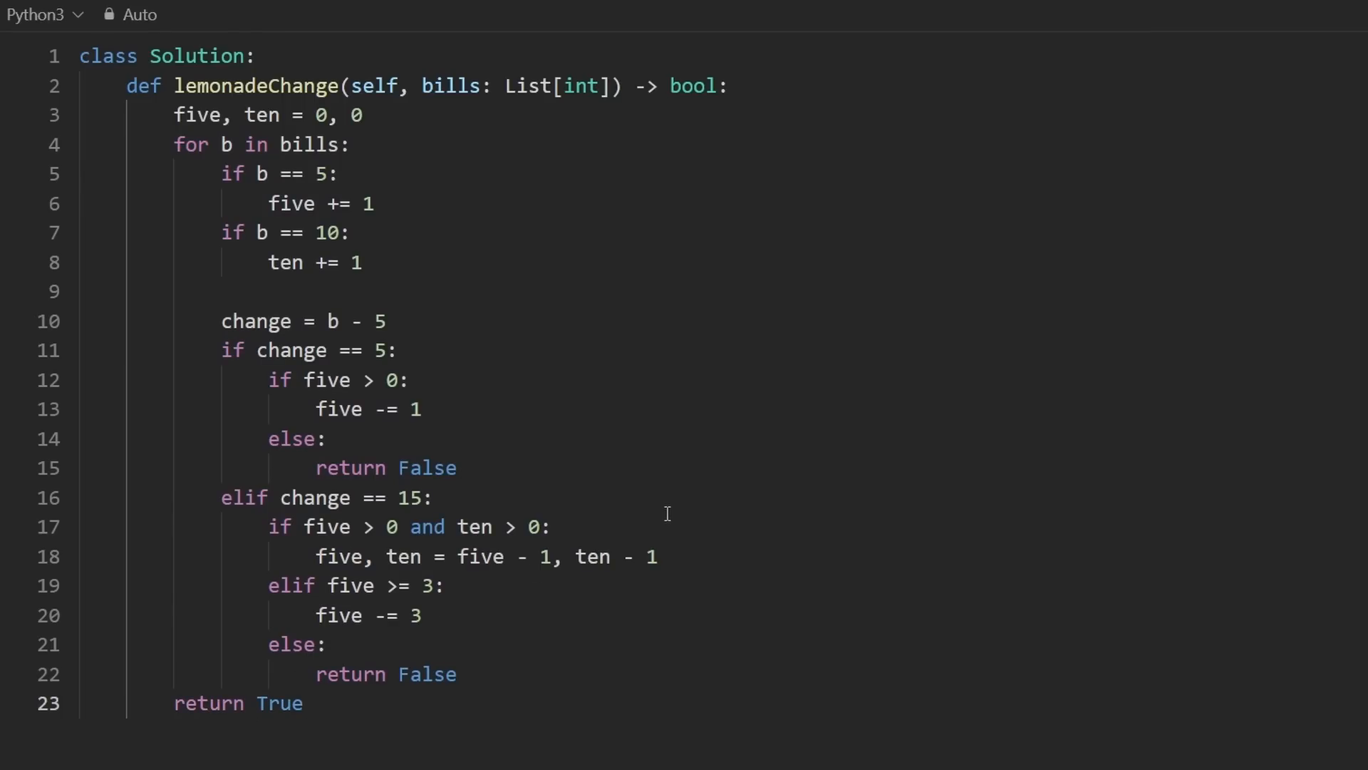
{"action": "mouse_move", "coordinate": [1351, 617]}
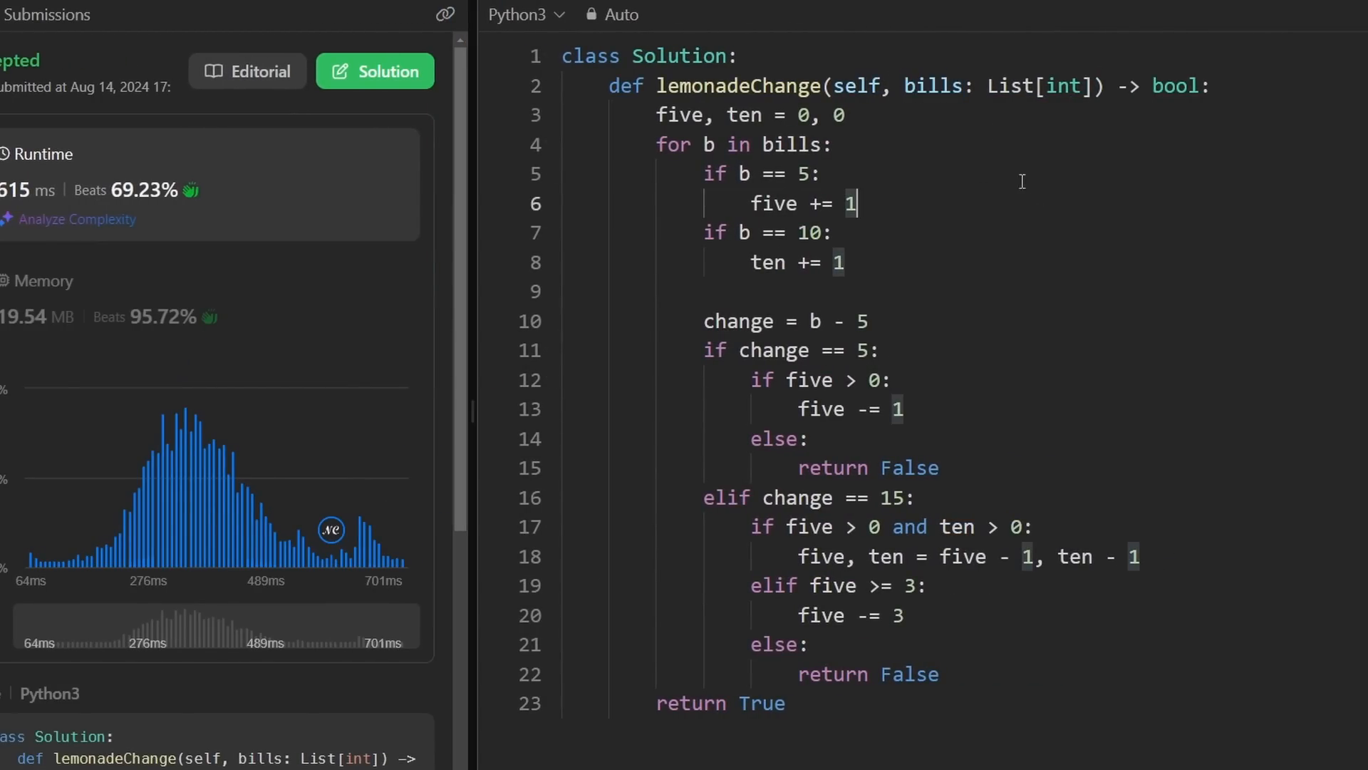
{"action": "mouse_move", "coordinate": [741, 172]}
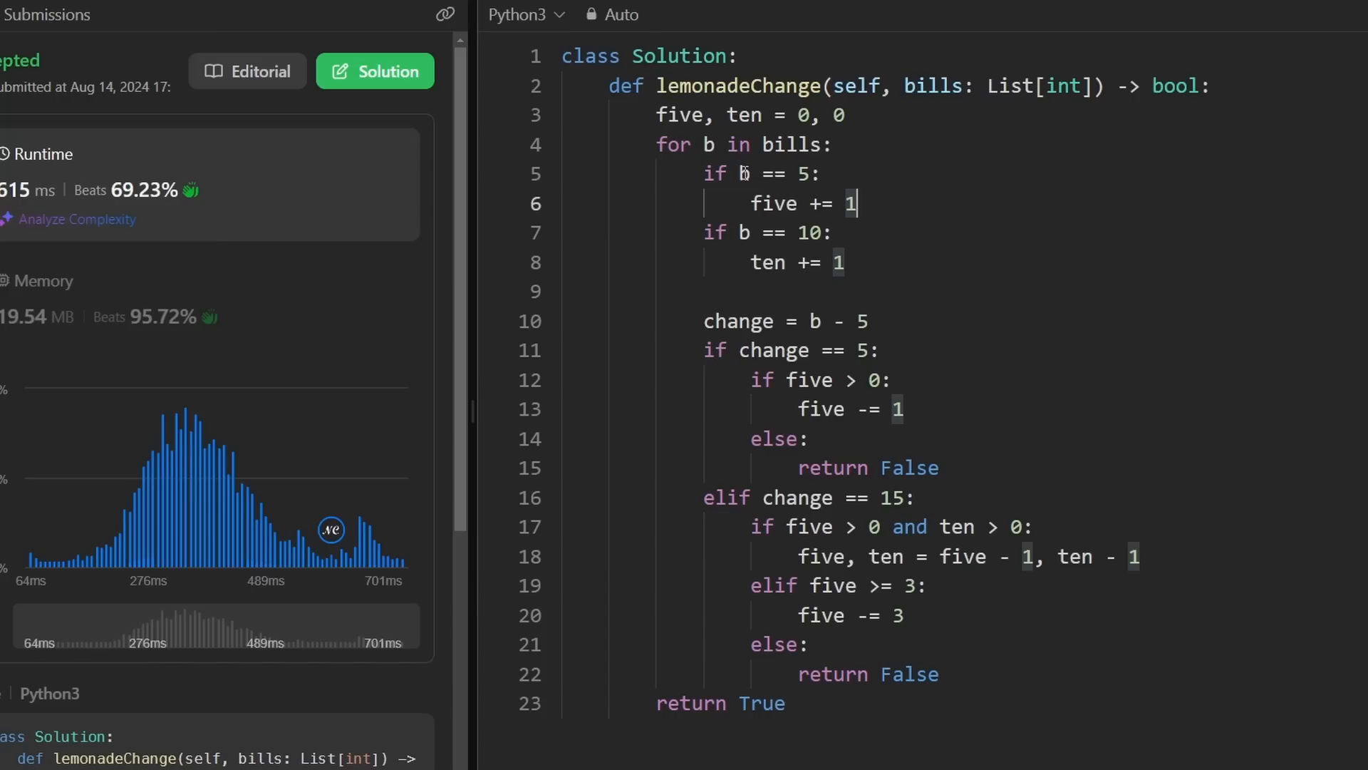